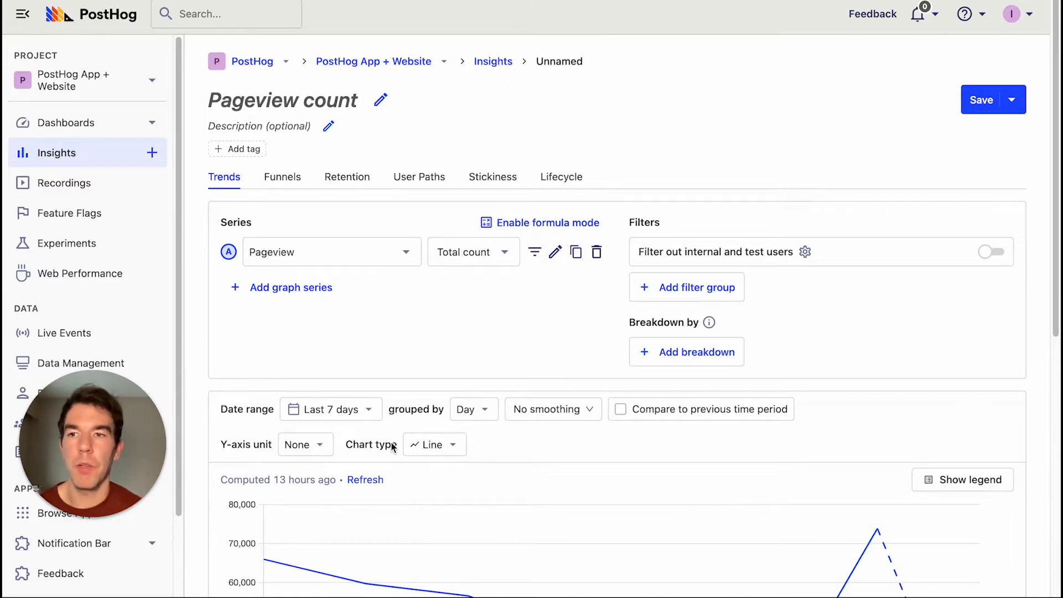
{"action": "mouse_move", "coordinate": [439, 368]}
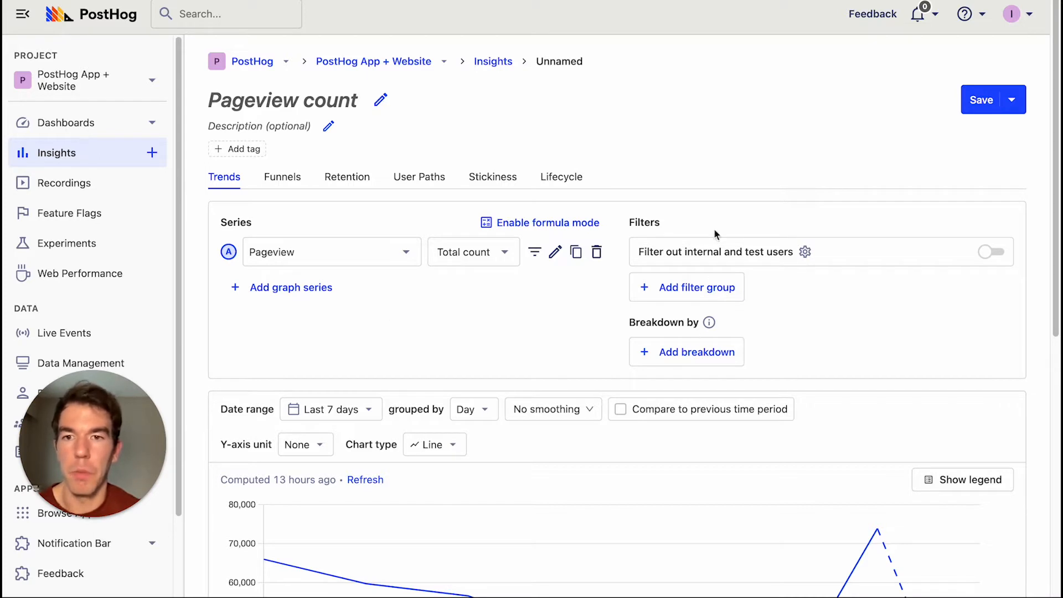
{"action": "mouse_move", "coordinate": [382, 207]}
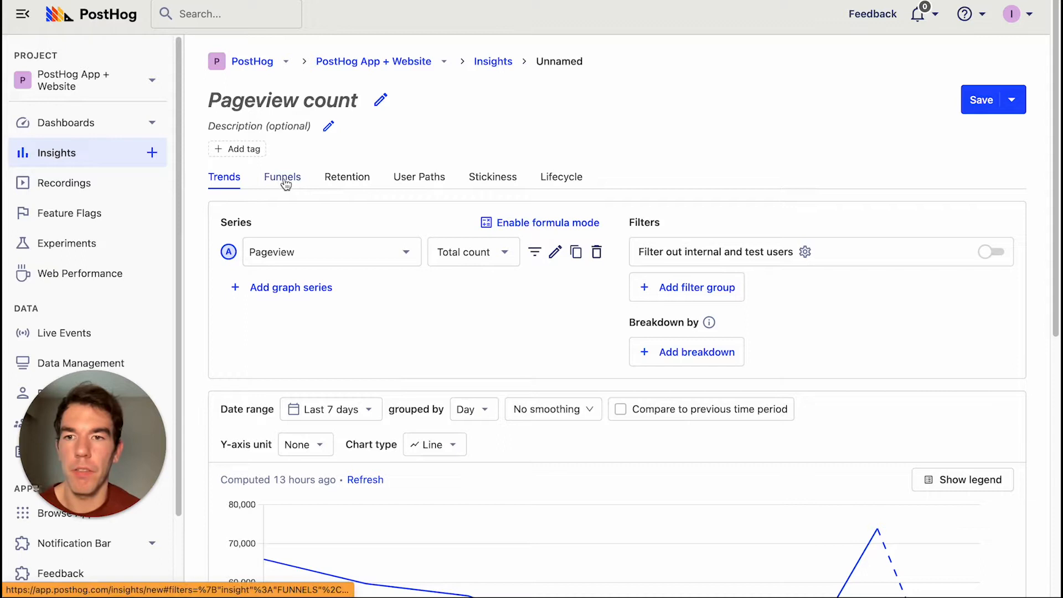
{"action": "left_click", "coordinate": [282, 177]}
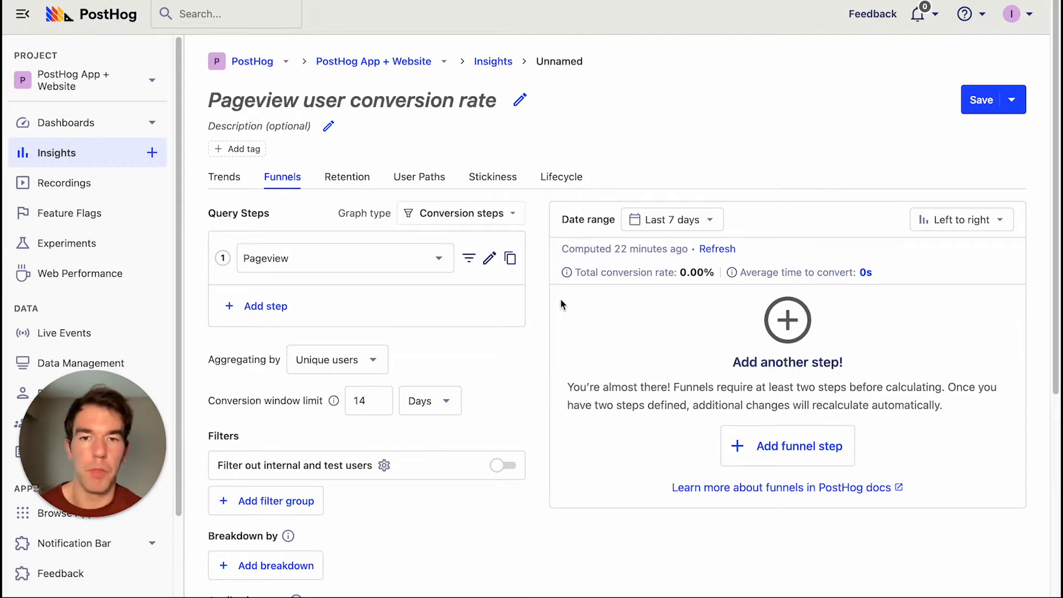
{"action": "mouse_move", "coordinate": [546, 325]}
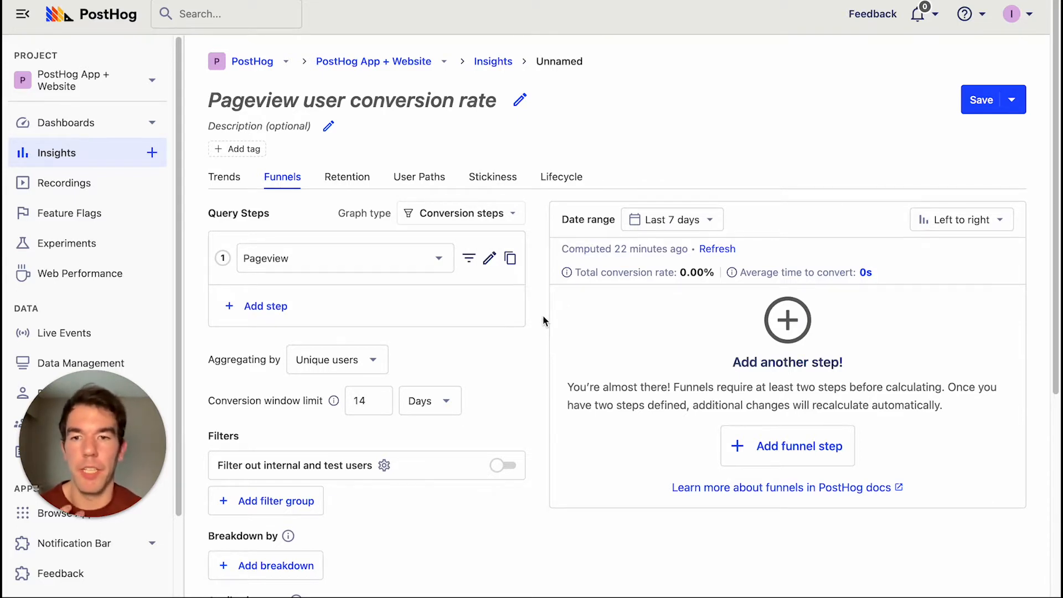
{"action": "mouse_move", "coordinate": [515, 285]}
{"action": "type", "text": "c"}
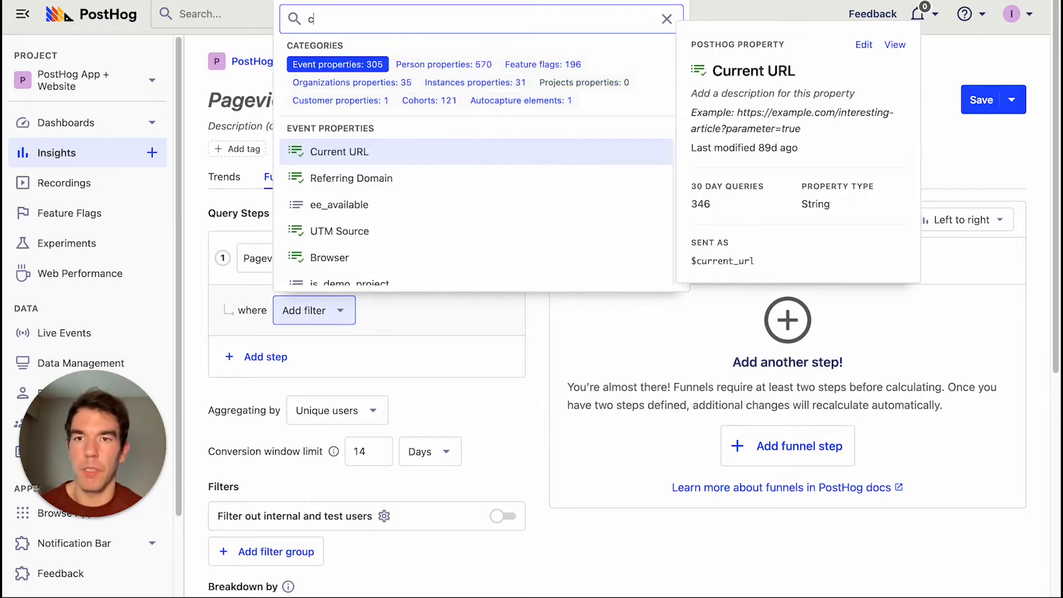
{"action": "type", "text": "urrent"}
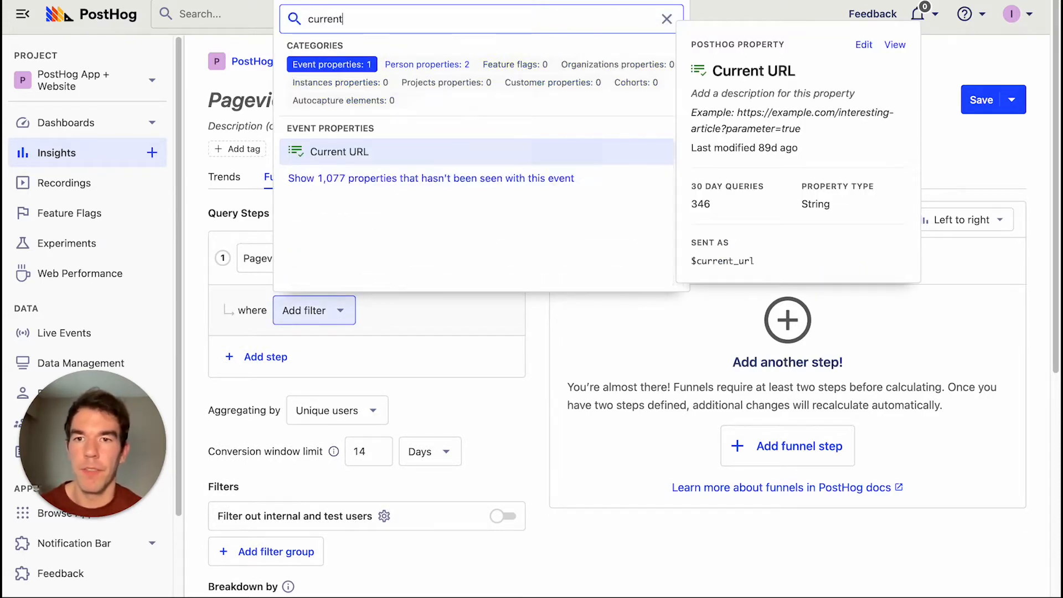
{"action": "left_click", "coordinate": [350, 152]}
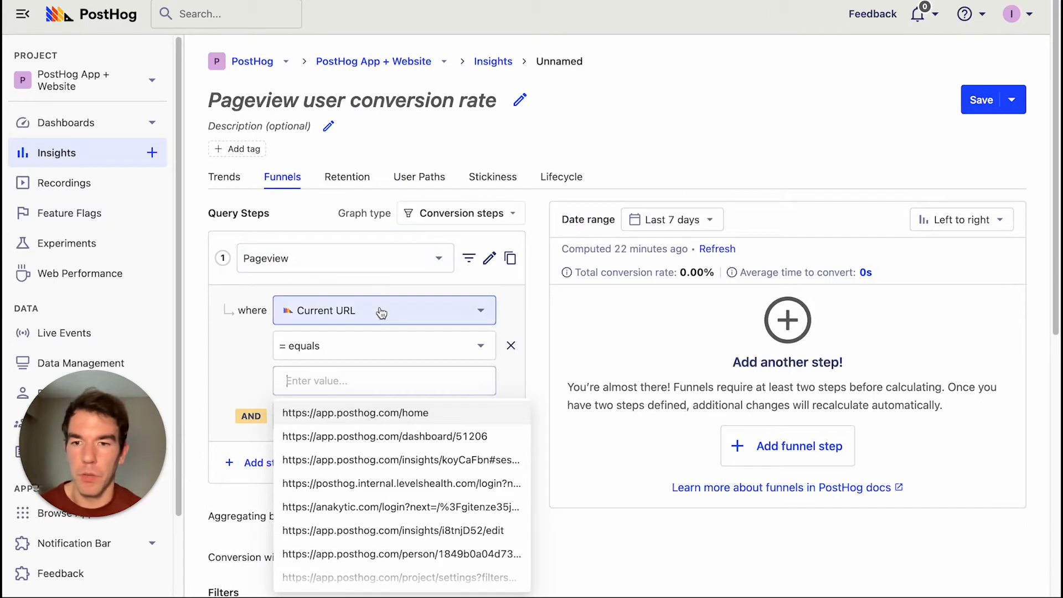
{"action": "type", "text": "posthog.com"}
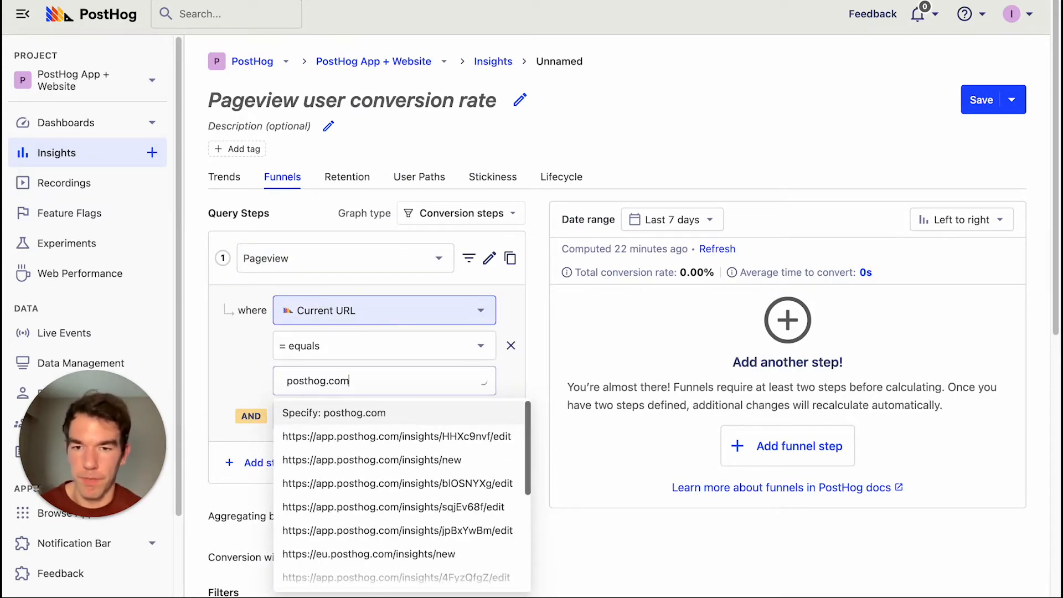
{"action": "type", "text": "//"}
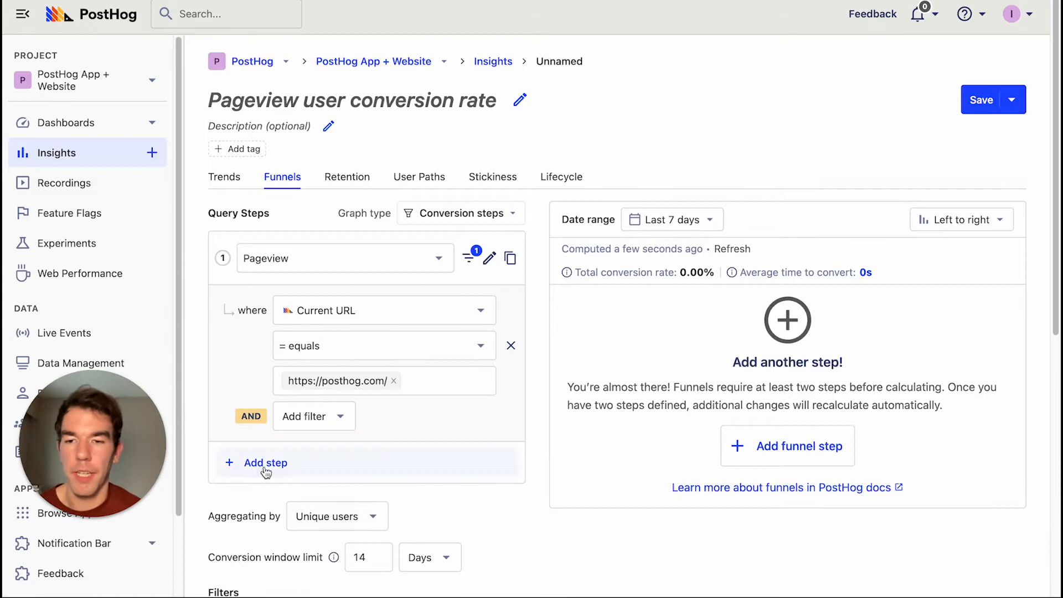
Step: Add a second Pageview step with Current URL contains posthog.com/tutorials
{"action": "left_click", "coordinate": [266, 463]}
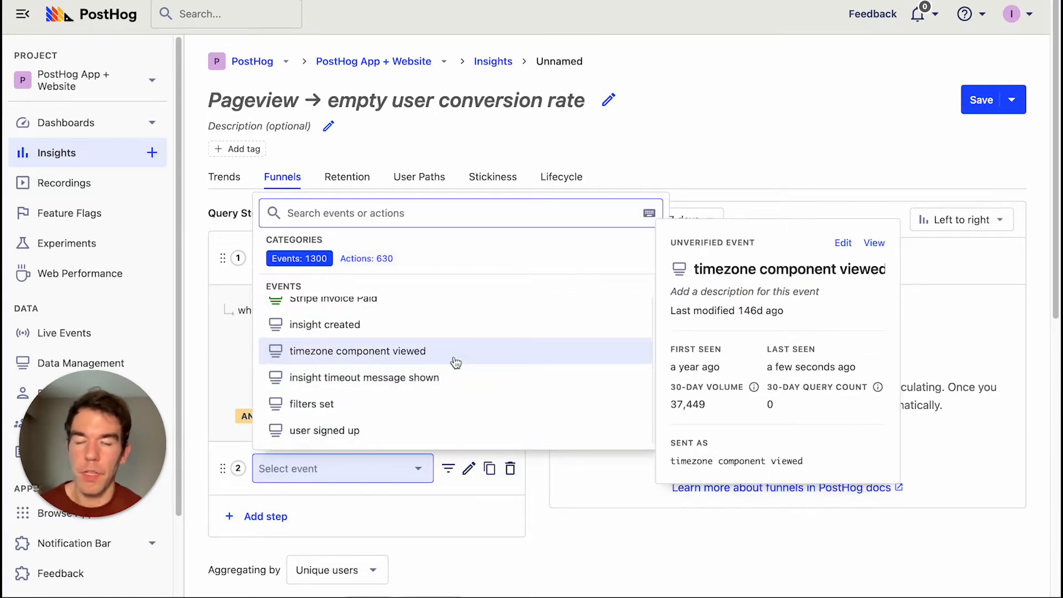
{"action": "type", "text": "page"}
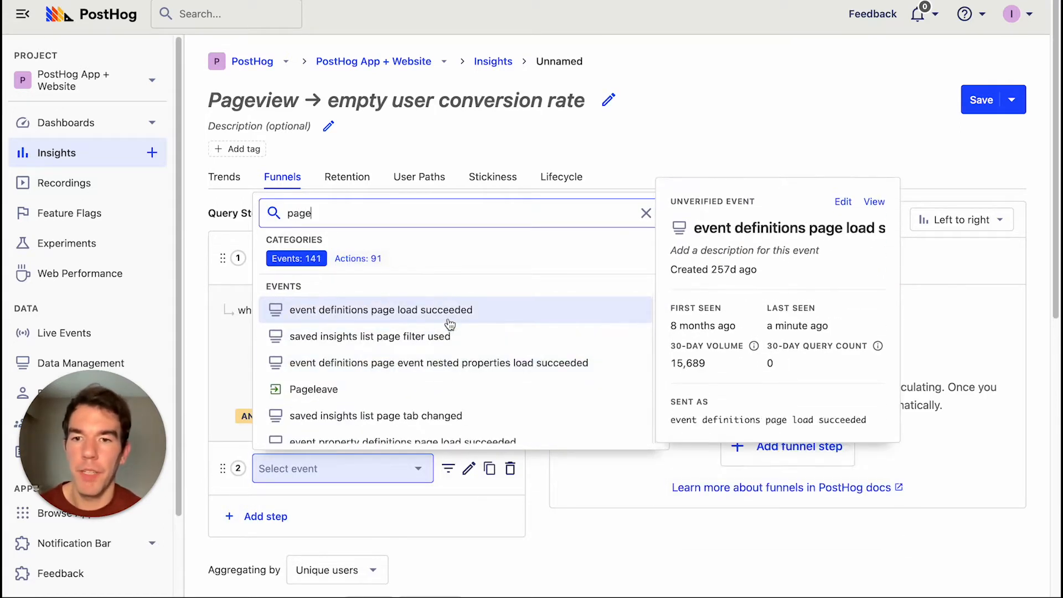
{"action": "type", "text": "view"}
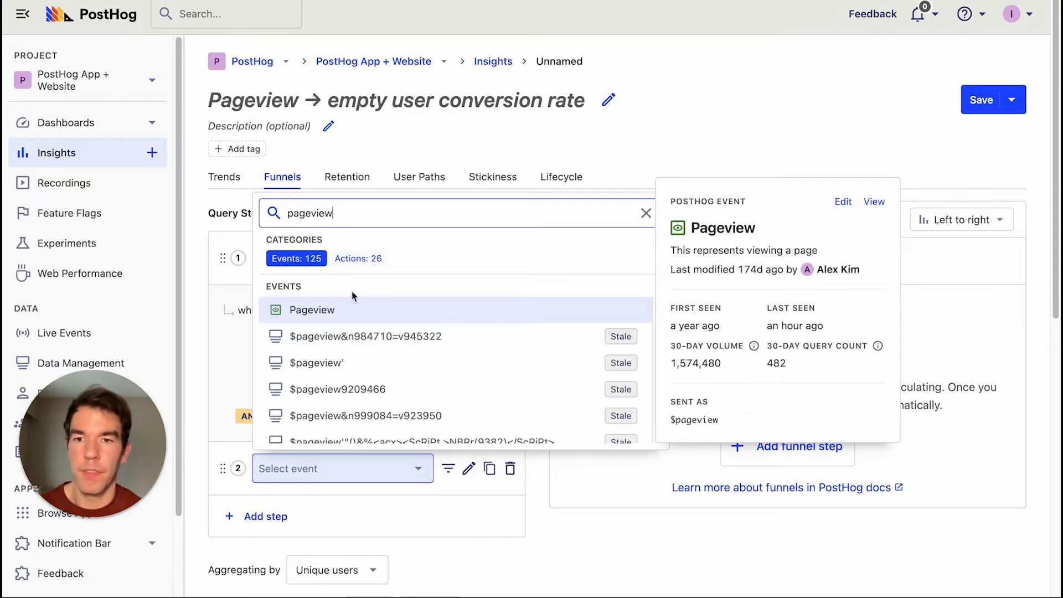
{"action": "left_click", "coordinate": [311, 310]}
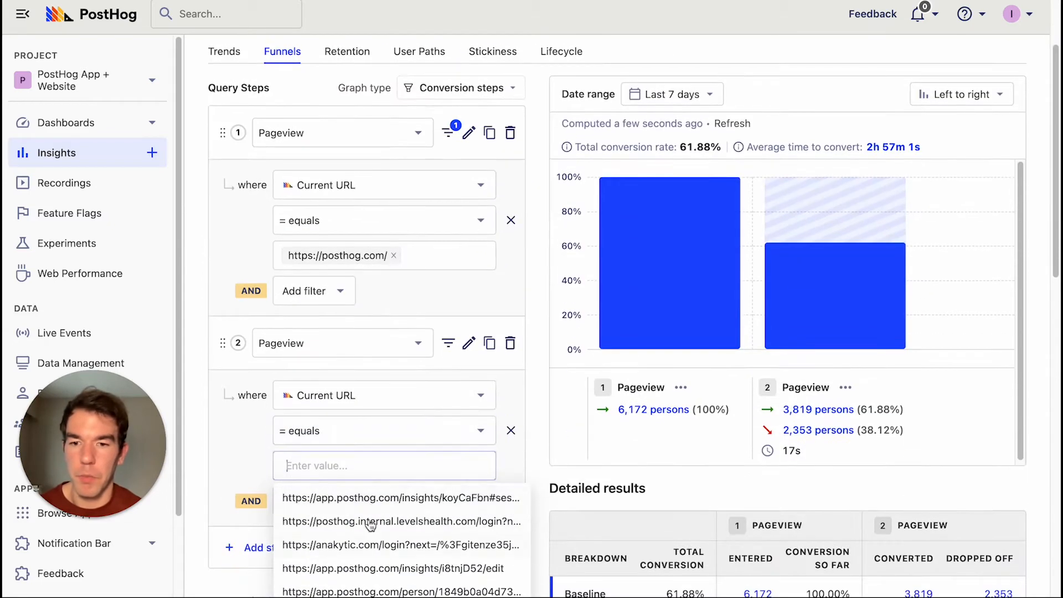
{"action": "left_click", "coordinate": [383, 431]}
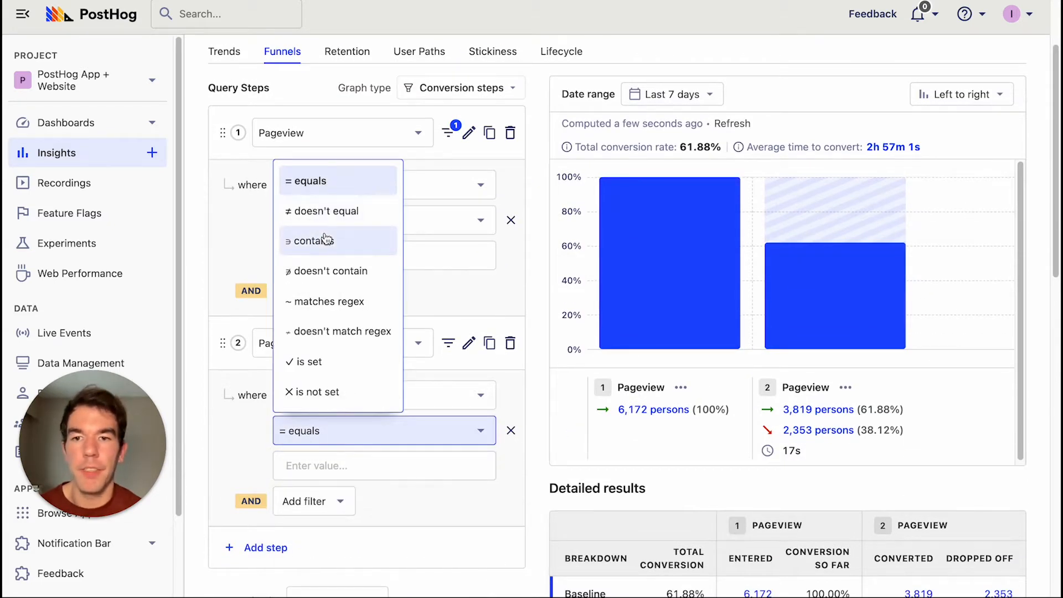
{"action": "type", "text": "posthog.com/t"}
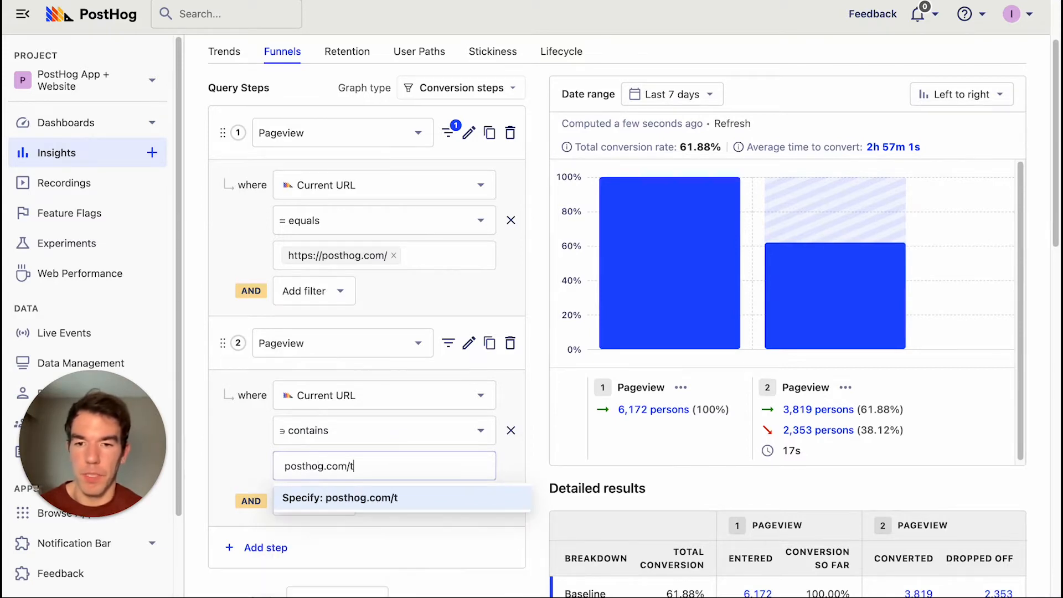
{"action": "type", "text": "utorials"}
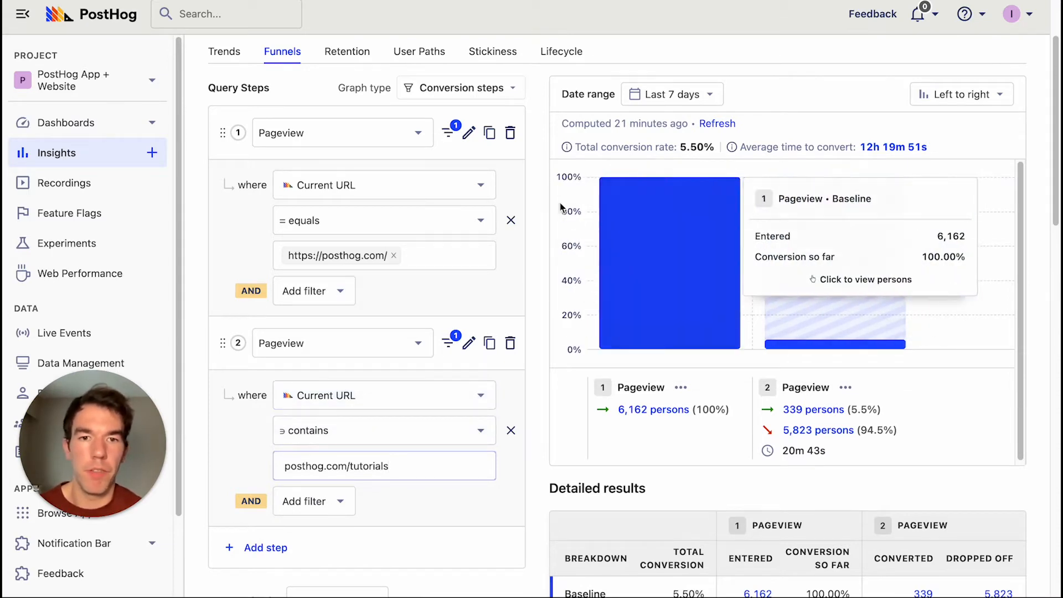
{"action": "mouse_move", "coordinate": [878, 336]}
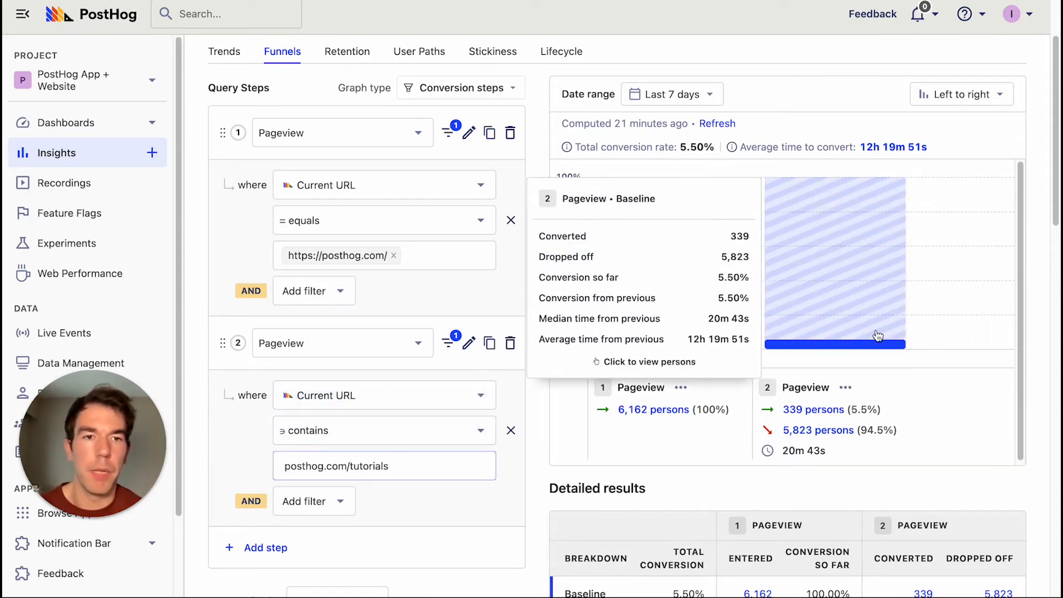
{"action": "mouse_move", "coordinate": [1015, 122]}
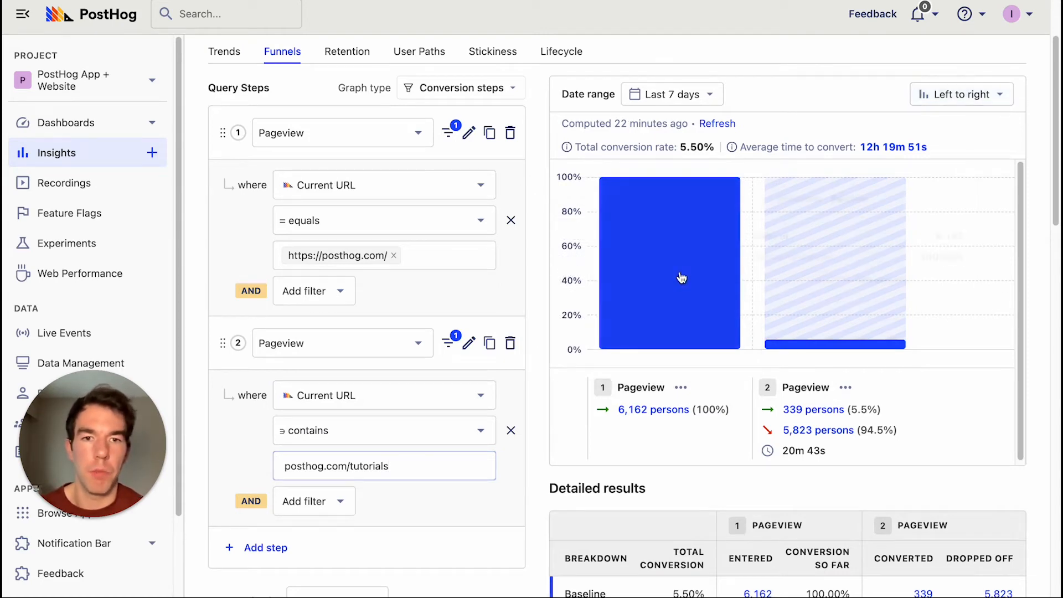
Step: Change the funnel layout from Left to right to Top to bottom
{"action": "left_click", "coordinate": [960, 95]}
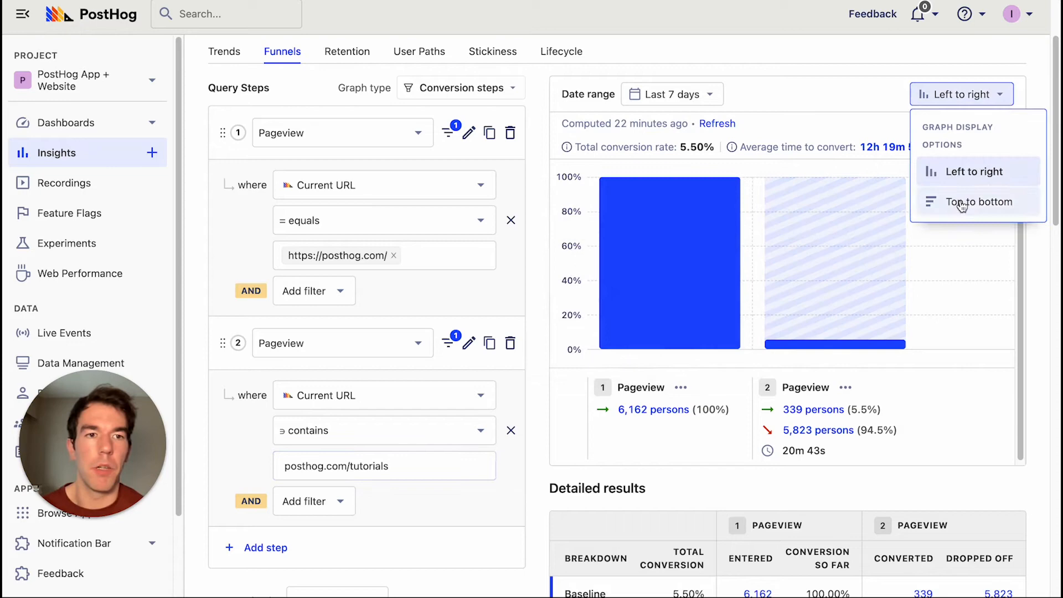
{"action": "left_click", "coordinate": [981, 202]}
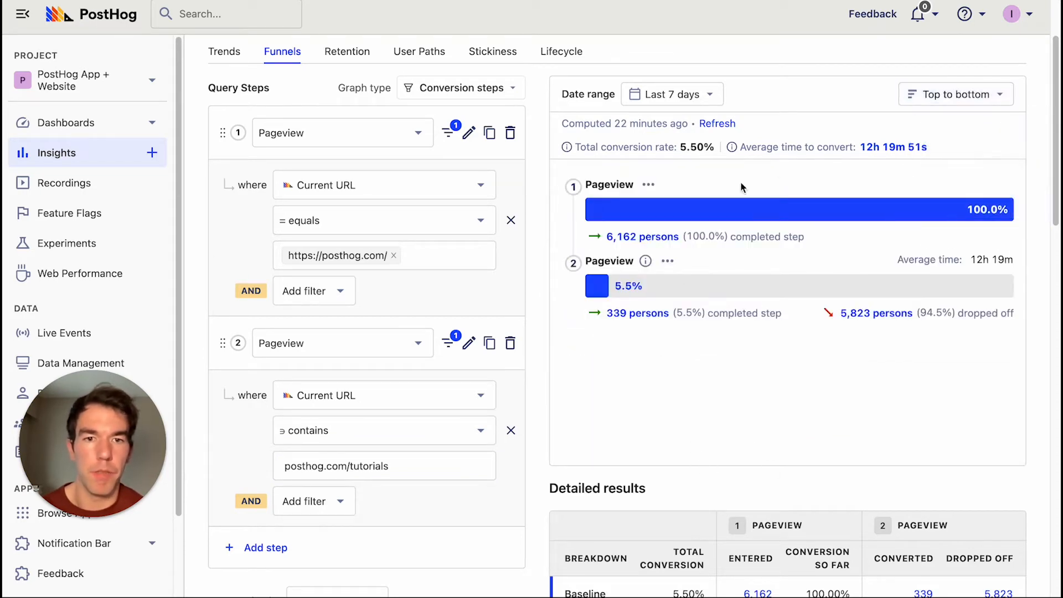
{"action": "mouse_move", "coordinate": [850, 381]}
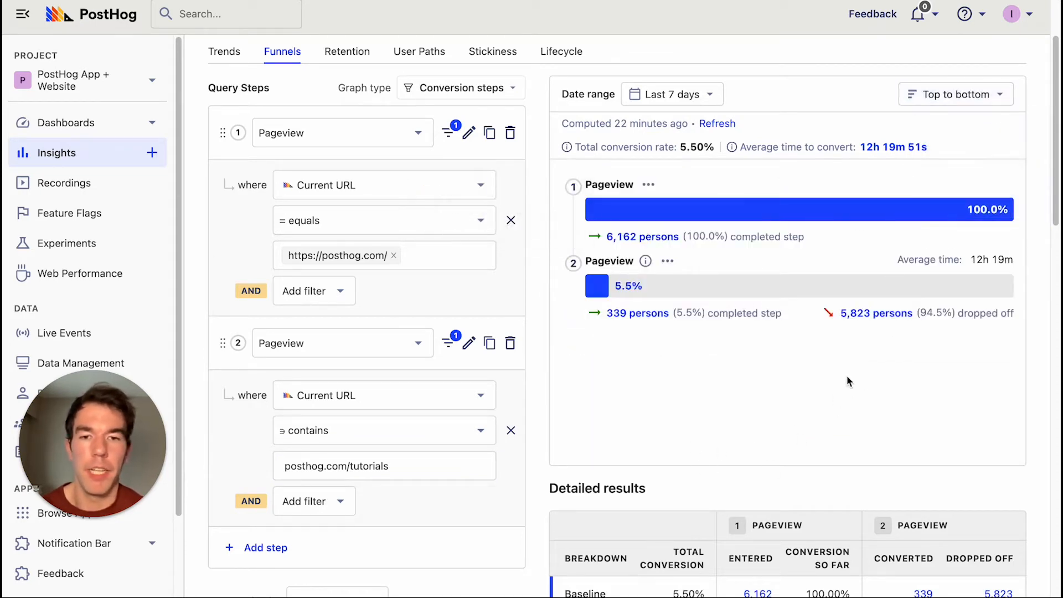
{"action": "mouse_move", "coordinate": [838, 374]}
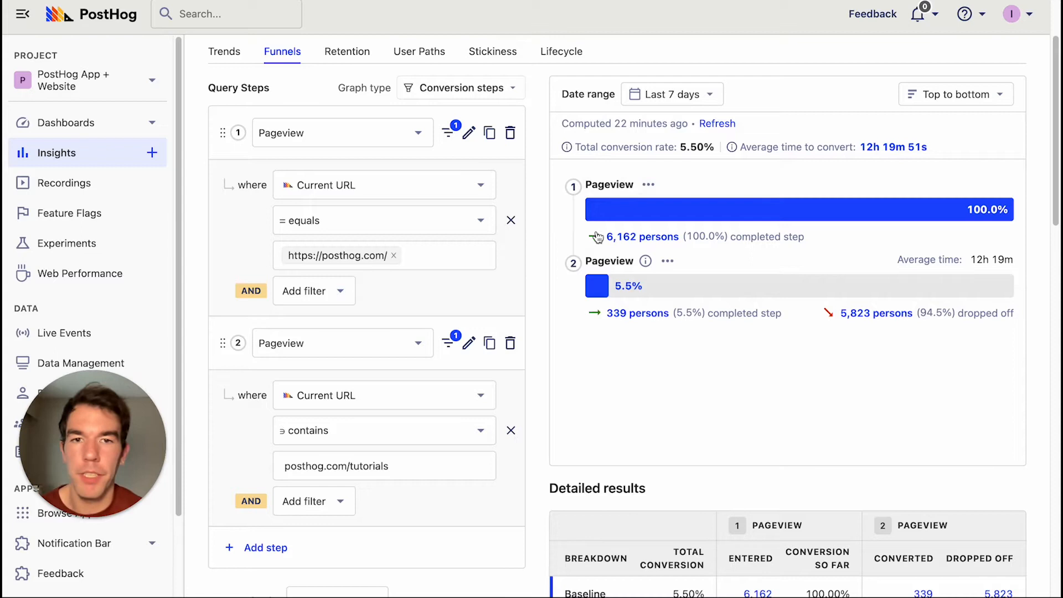
{"action": "mouse_move", "coordinate": [598, 237]}
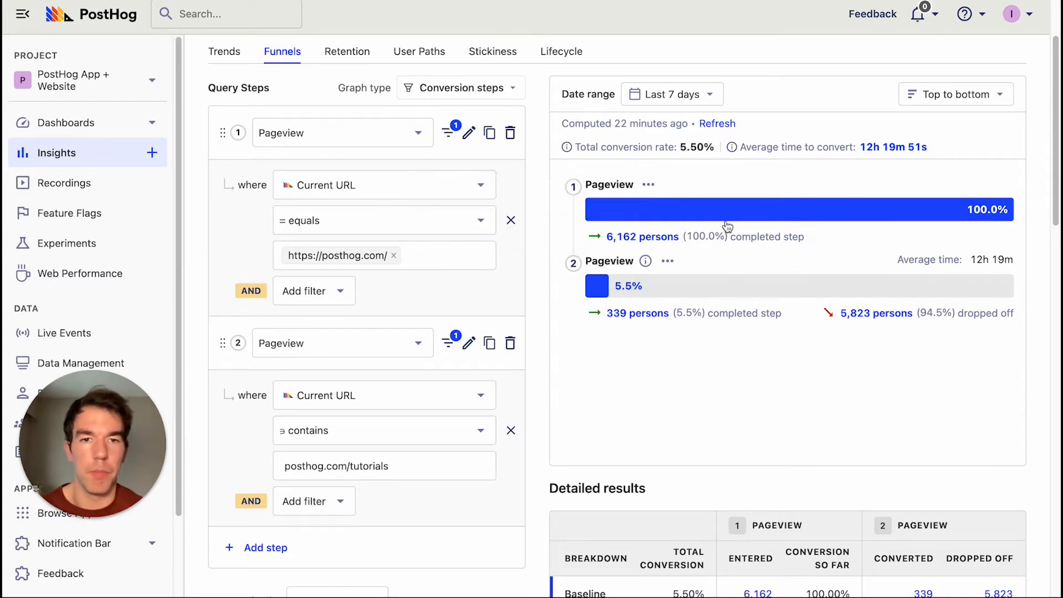
{"action": "mouse_move", "coordinate": [479, 158]}
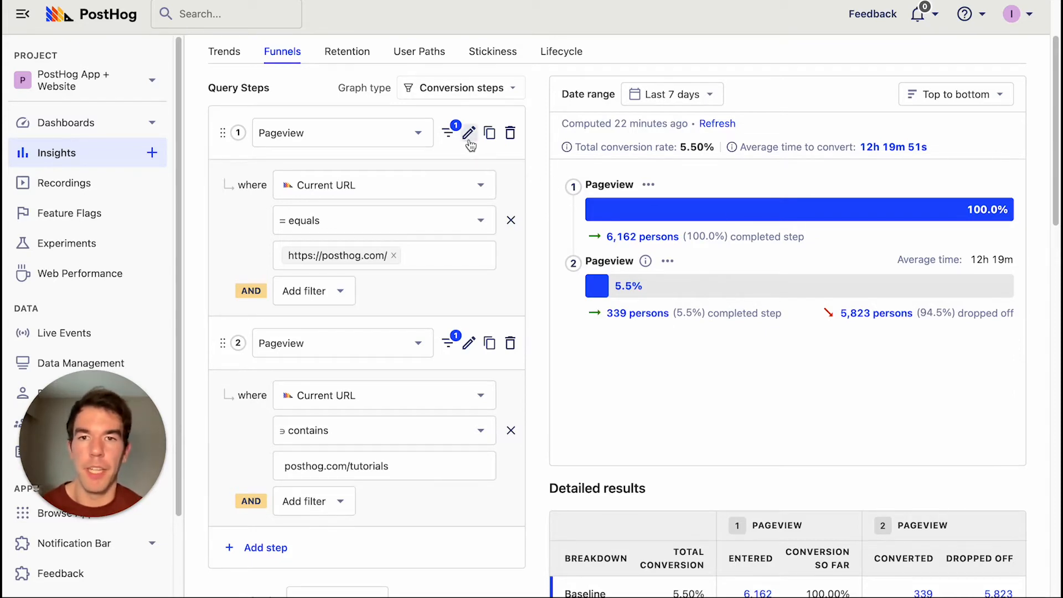
Step: Rename step one to 'Home view' and step two to 'Tutorial view'
{"action": "left_click", "coordinate": [469, 133]}
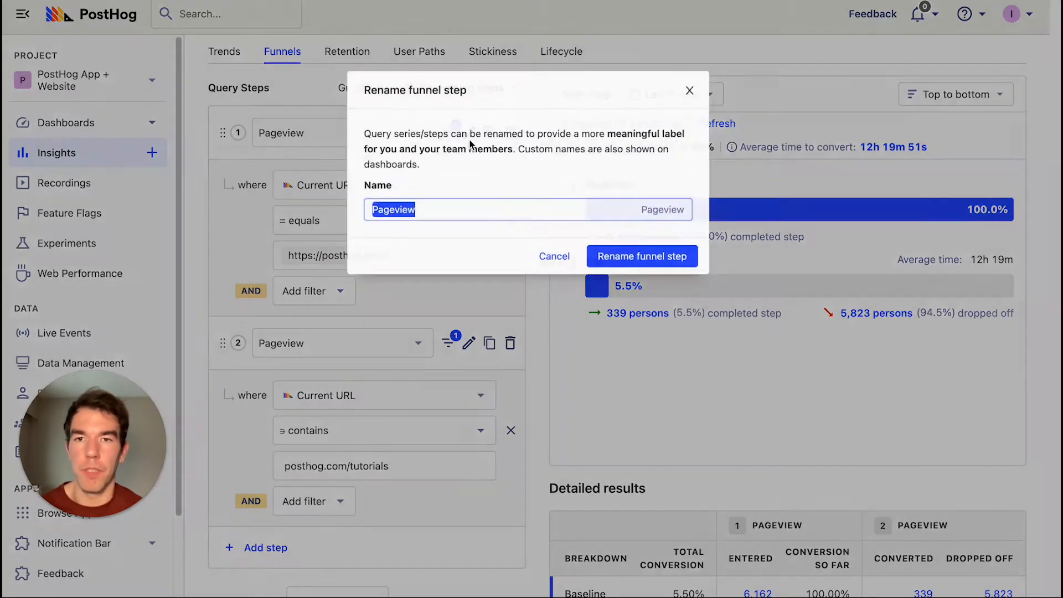
{"action": "type", "text": "Home"}
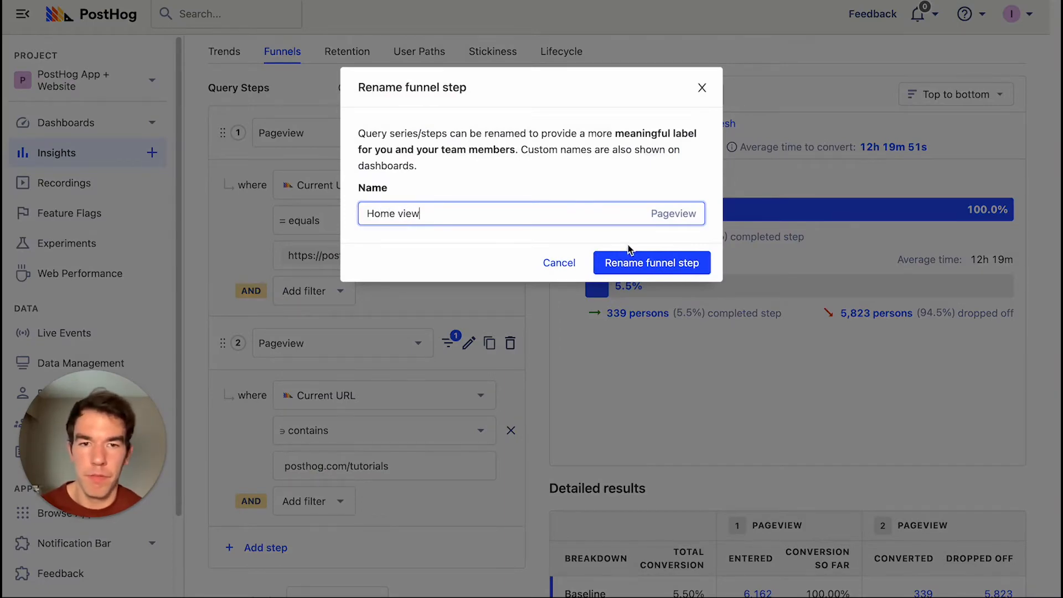
{"action": "left_click", "coordinate": [650, 263]}
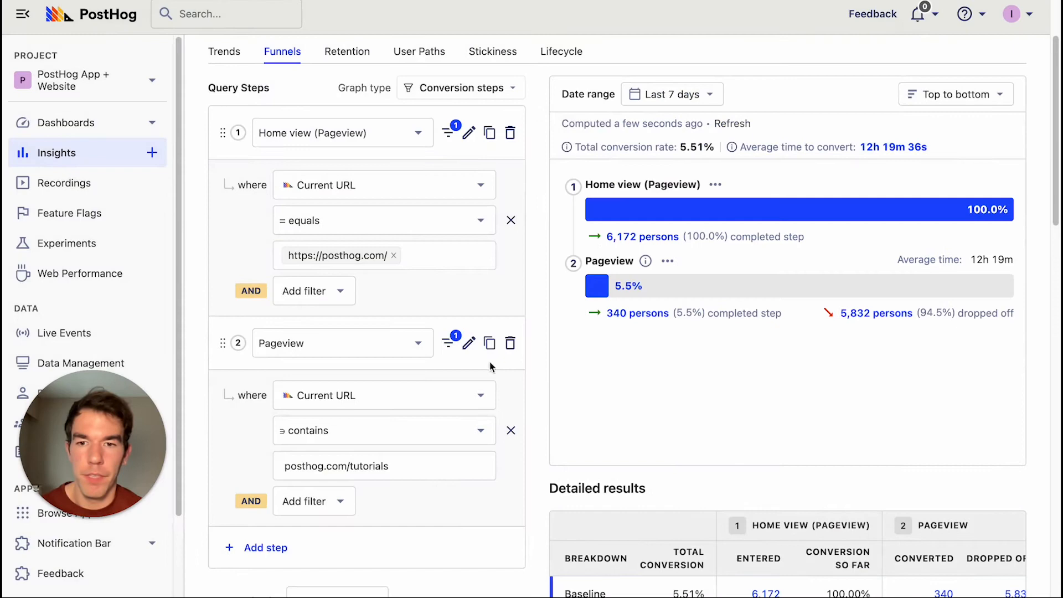
{"action": "left_click", "coordinate": [468, 343]}
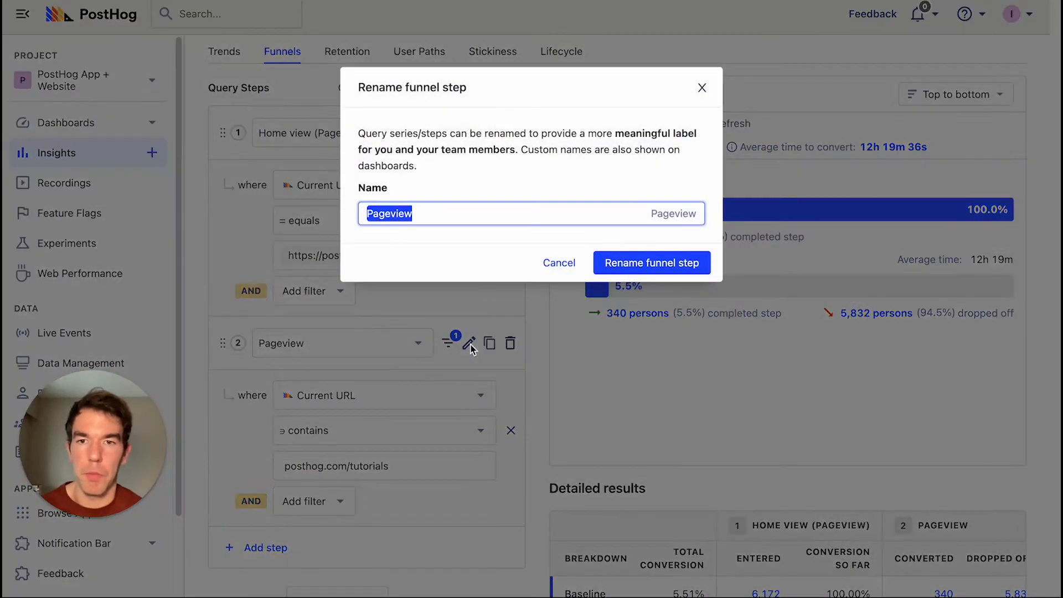
{"action": "type", "text": "Tutorial view"}
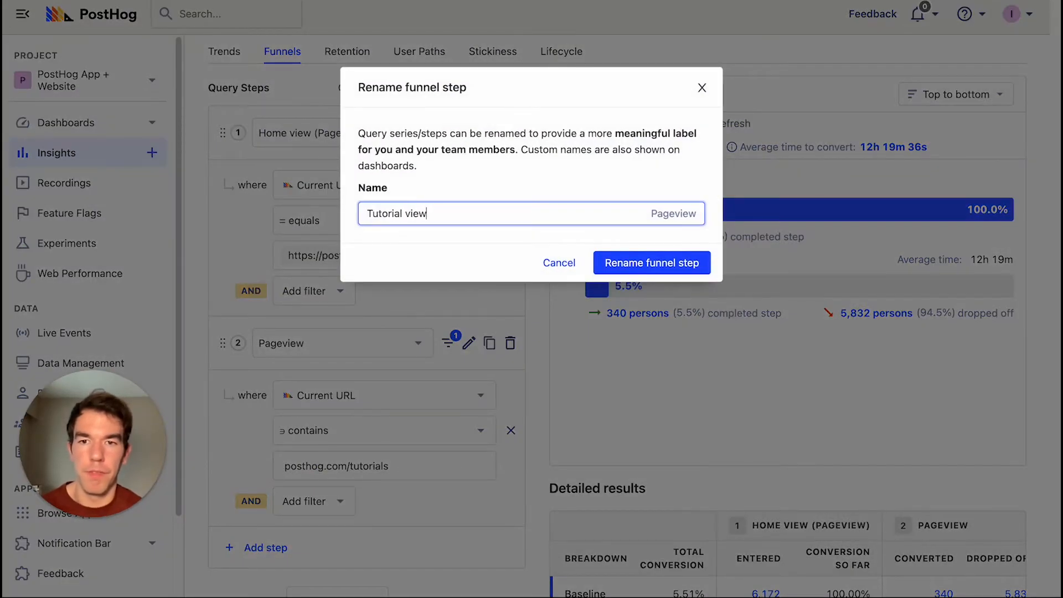
{"action": "left_click", "coordinate": [651, 263]}
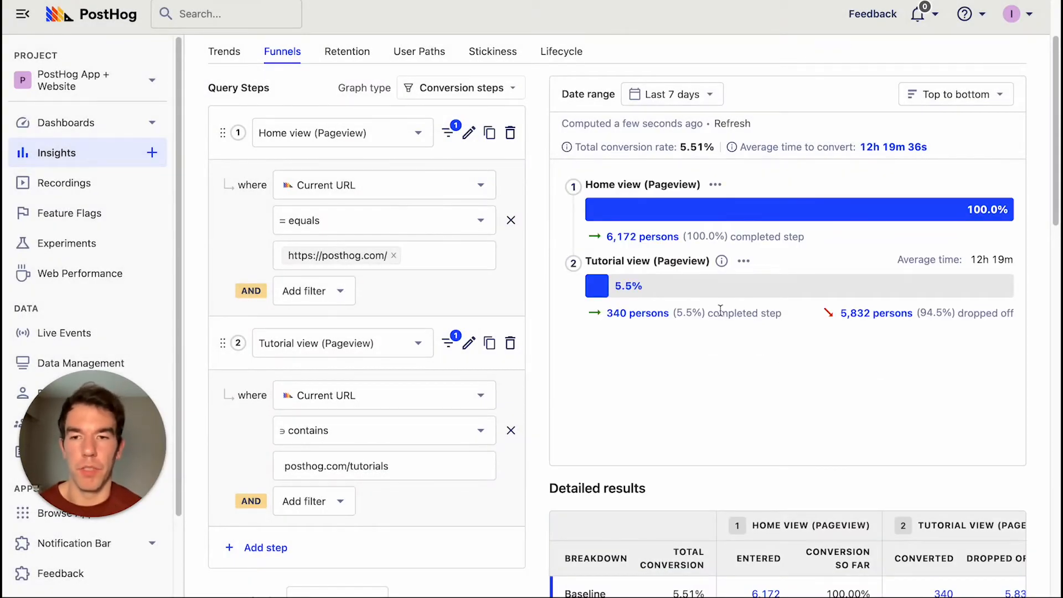
{"action": "scroll", "scroll_direction": "down", "scroll_amount": 3}
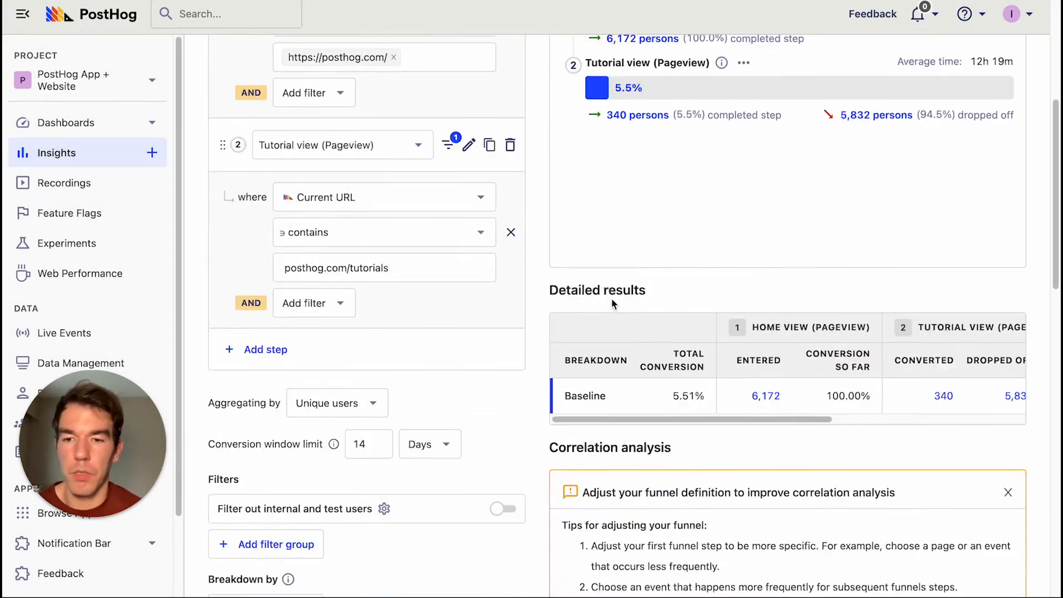
{"action": "scroll", "scroll_direction": "down", "scroll_amount": 3}
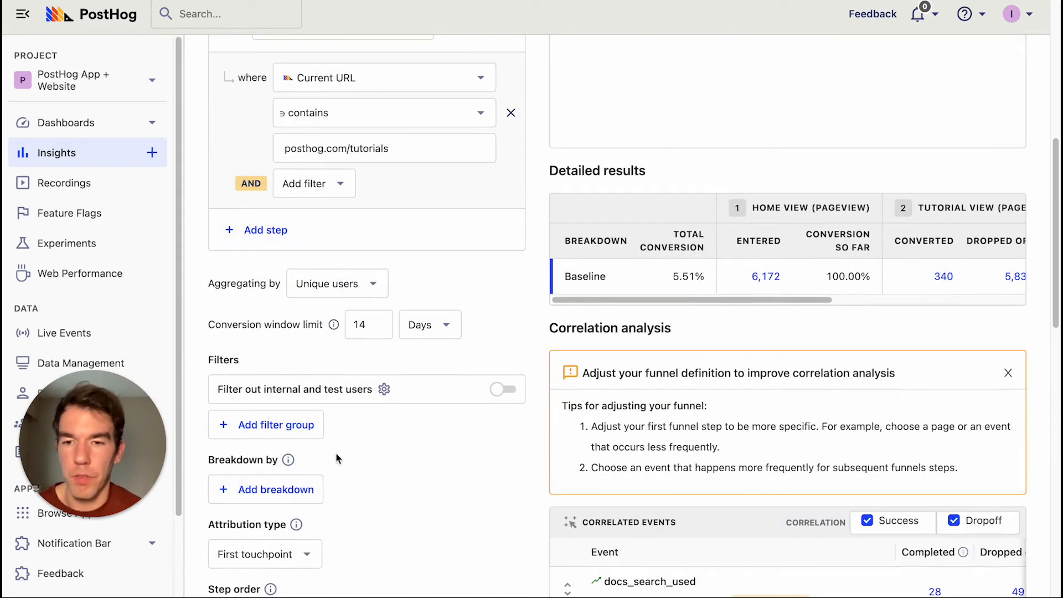
Step: Add a filter group keeping only users whose UTM Source is google
{"action": "left_click", "coordinate": [287, 459]}
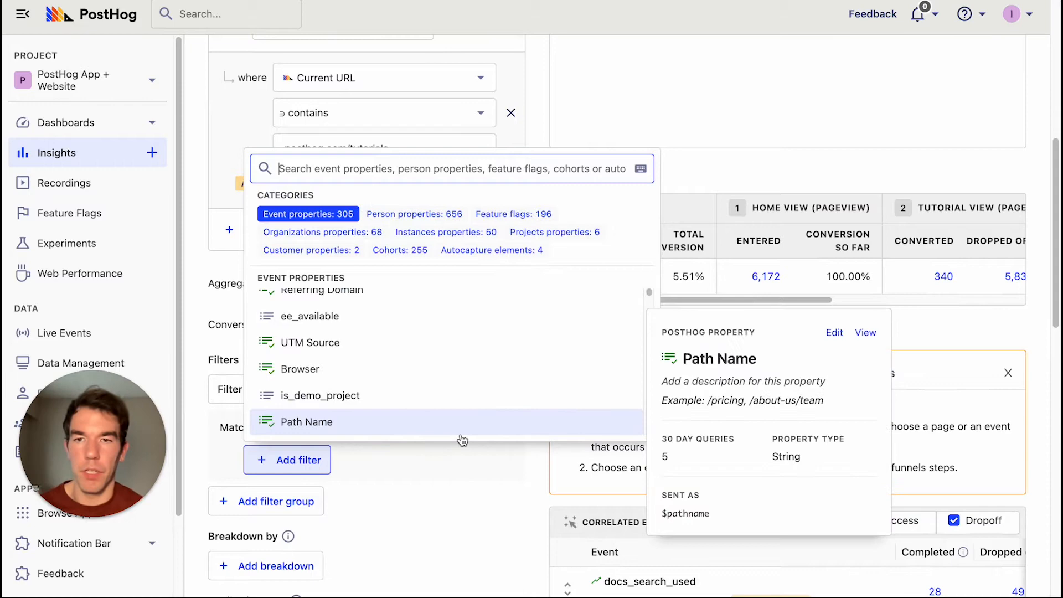
{"action": "type", "text": "utm"}
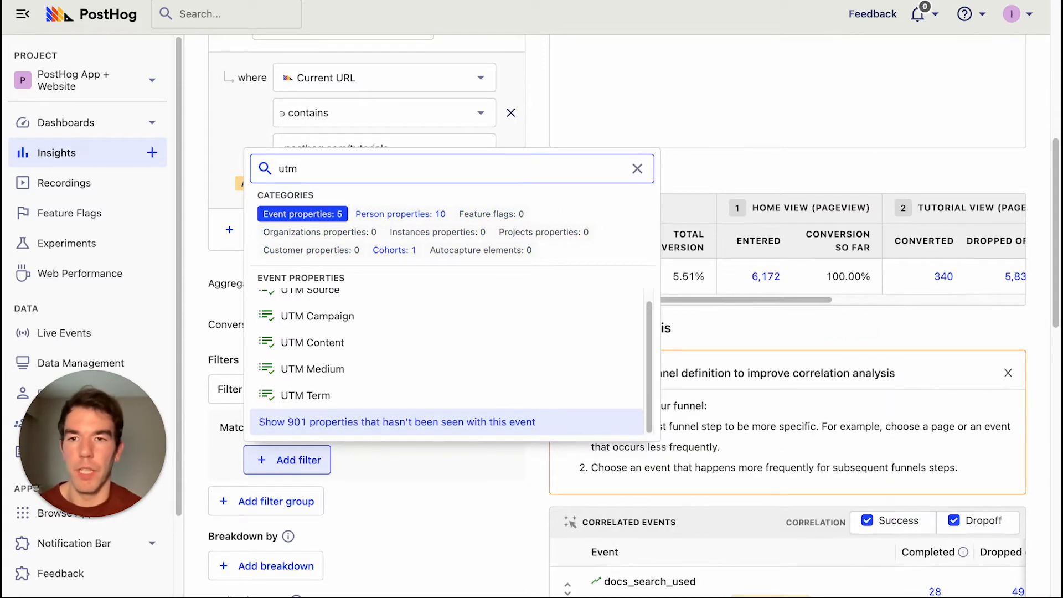
{"action": "left_click", "coordinate": [308, 290]}
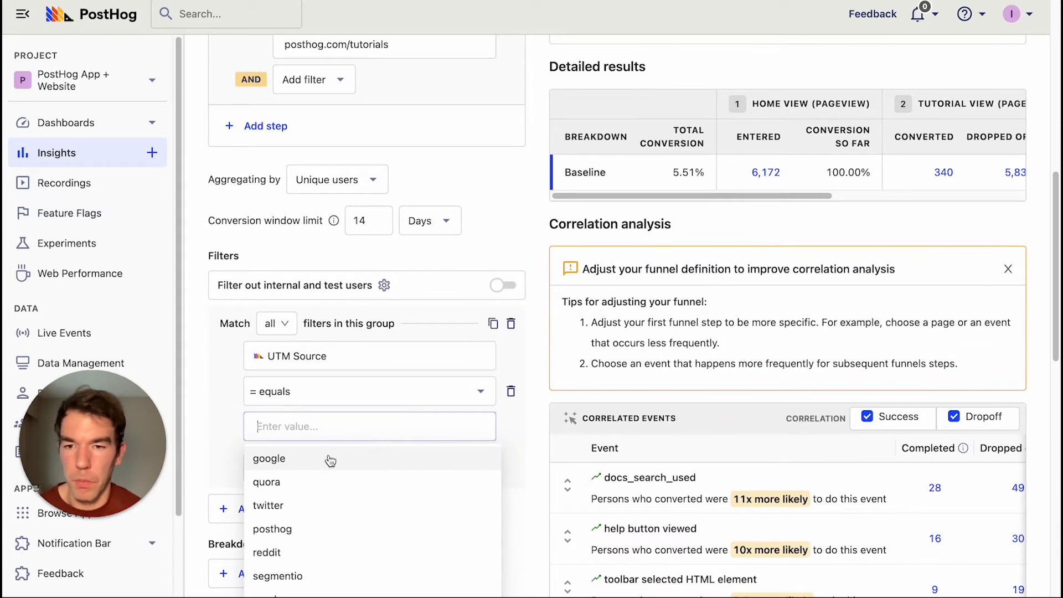
{"action": "mouse_move", "coordinate": [328, 466]}
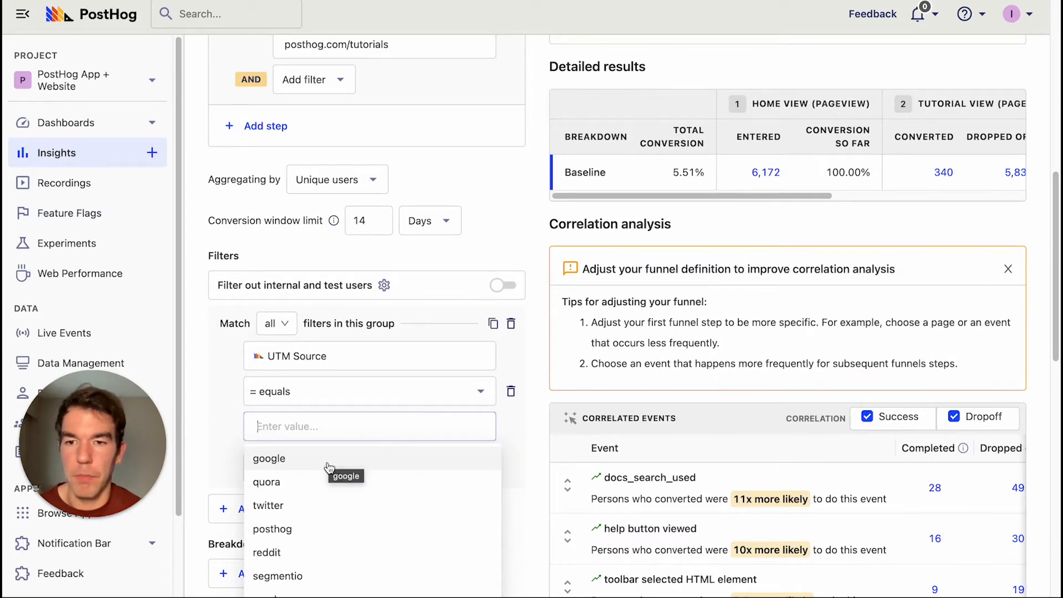
{"action": "left_click", "coordinate": [269, 459]}
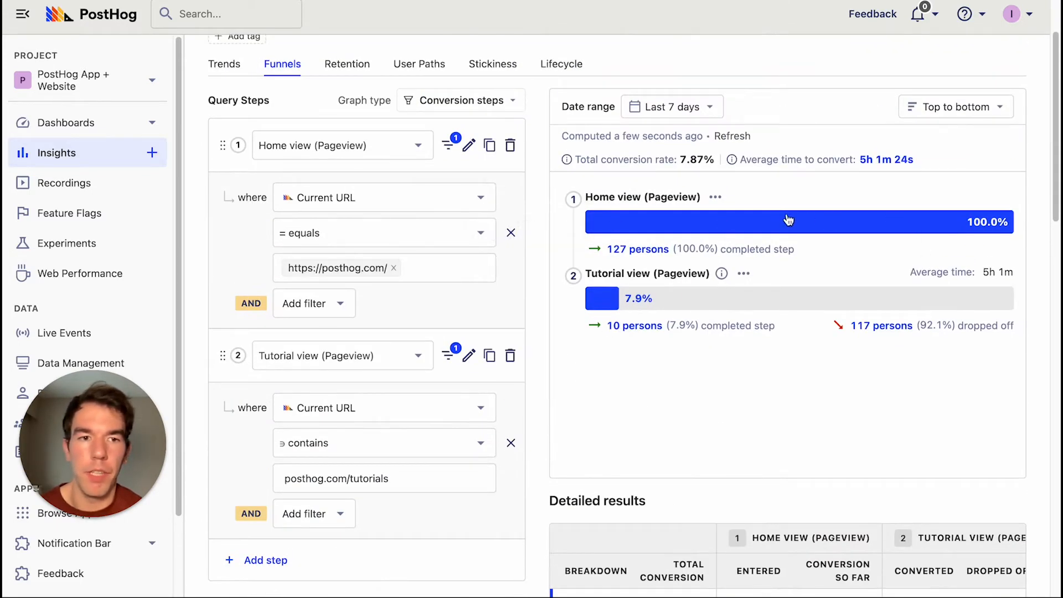
{"action": "mouse_move", "coordinate": [731, 150]}
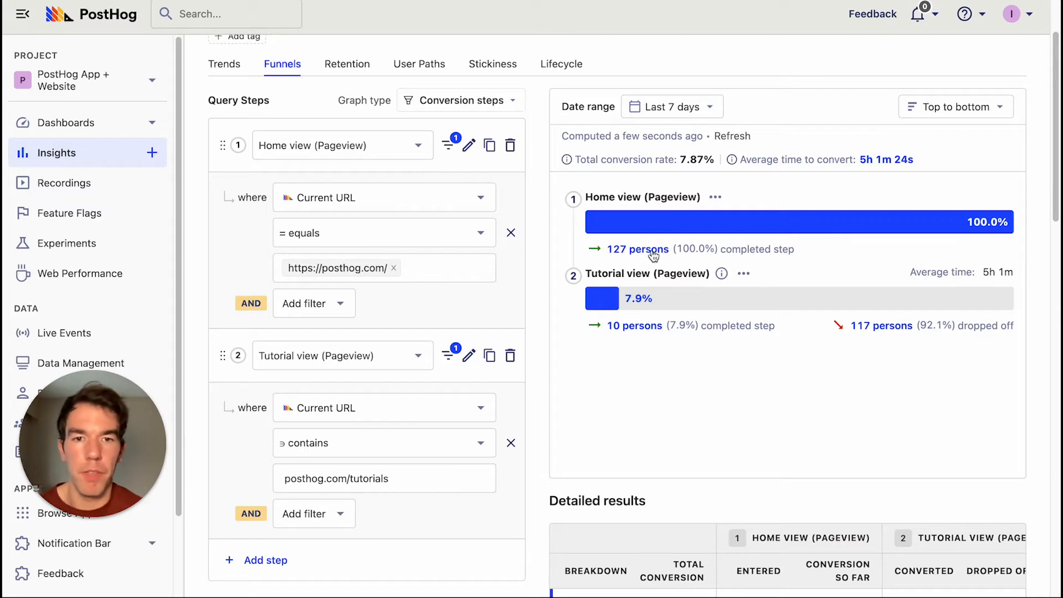
{"action": "mouse_move", "coordinate": [653, 254]}
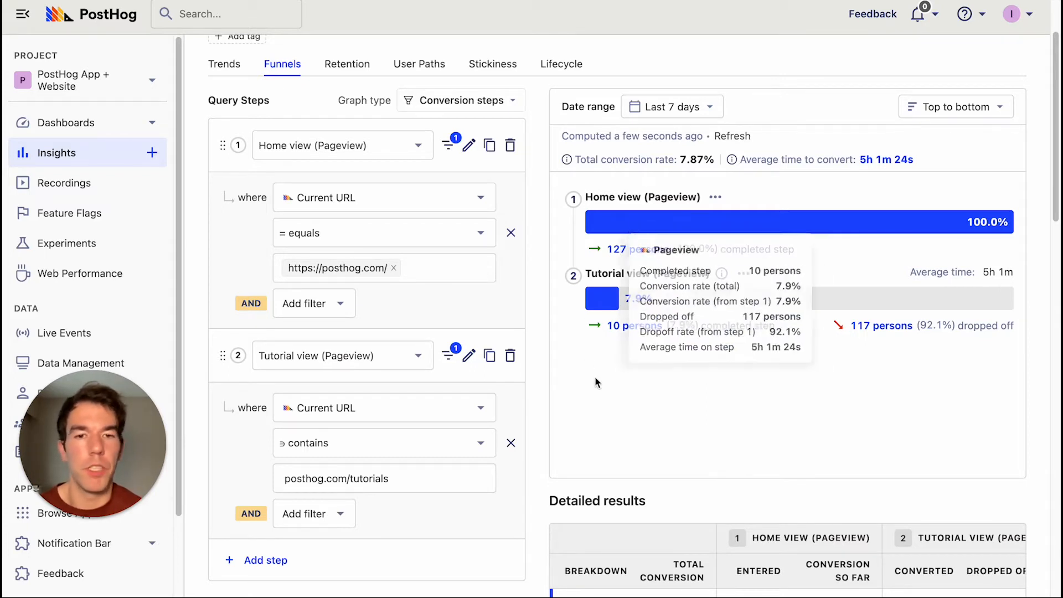
{"action": "mouse_move", "coordinate": [856, 270]}
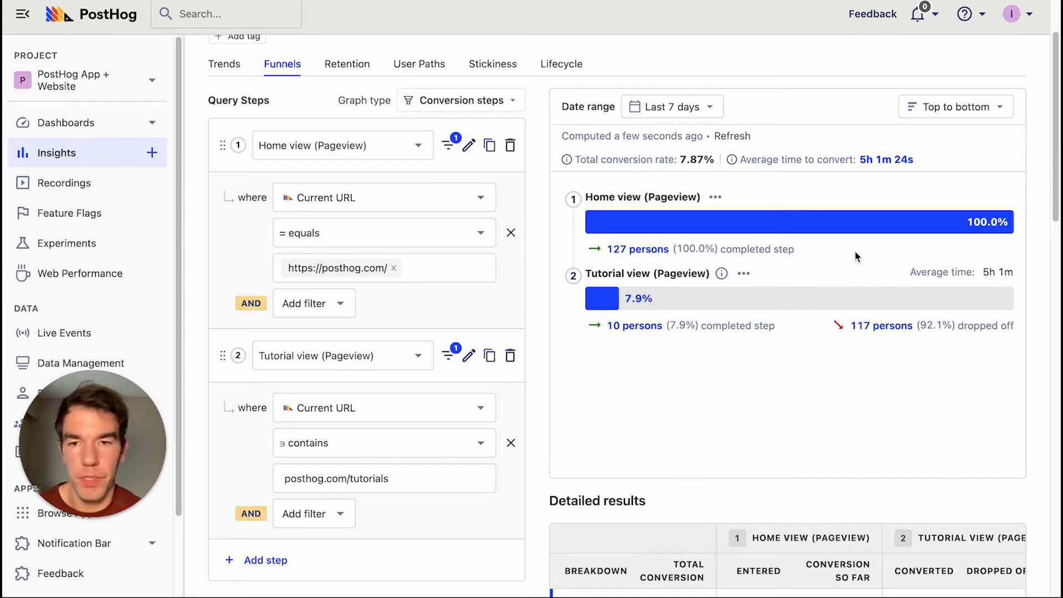
{"action": "mouse_move", "coordinate": [729, 236]}
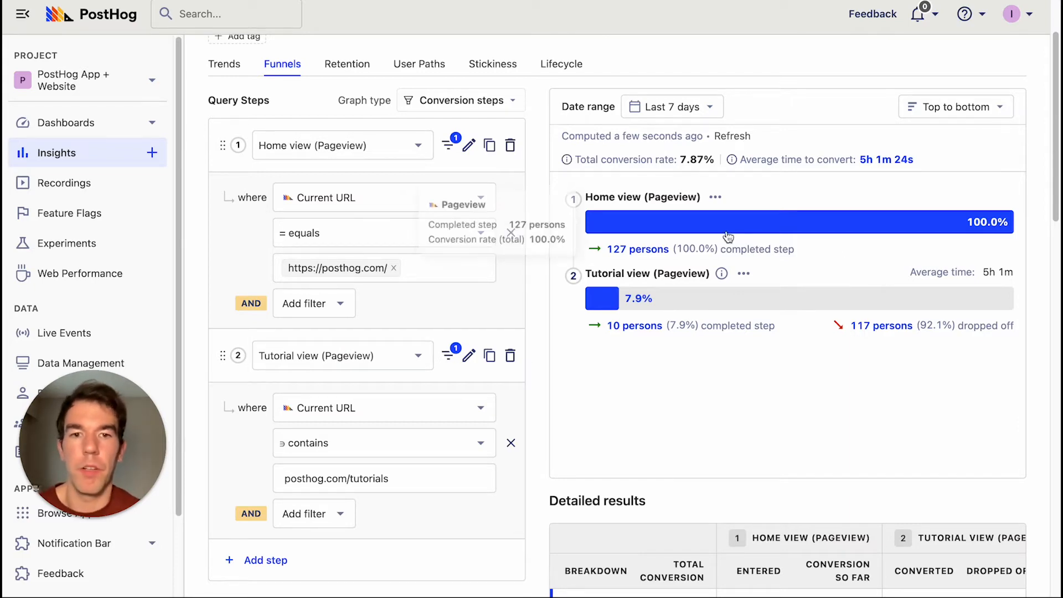
{"action": "scroll", "scroll_direction": "down", "scroll_amount": 3}
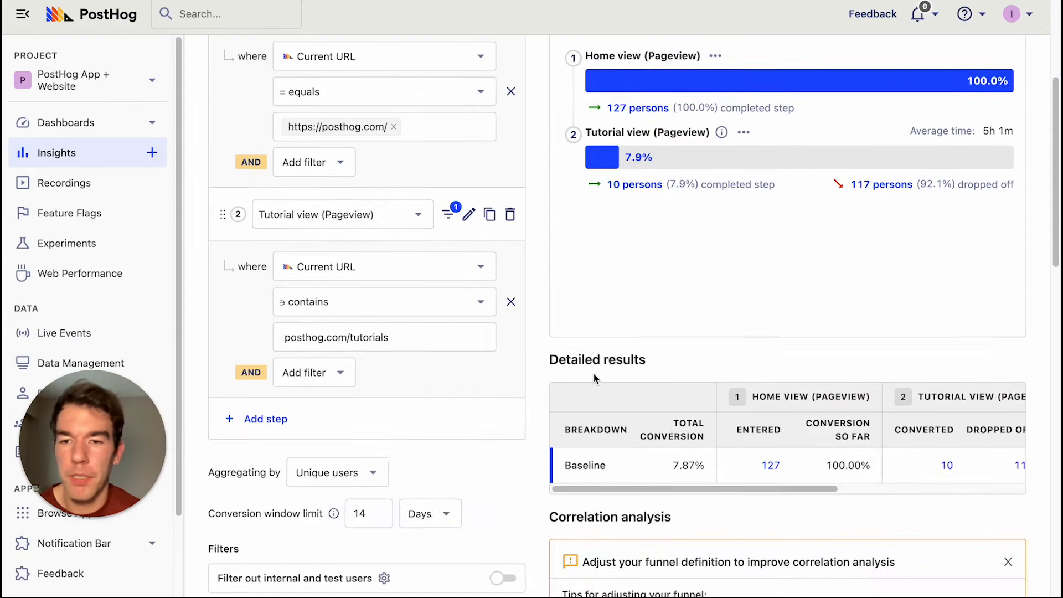
Step: Delete the UTM Source filter group and start searching breakdown properties for 'co'
{"action": "scroll", "scroll_direction": "down", "scroll_amount": 3}
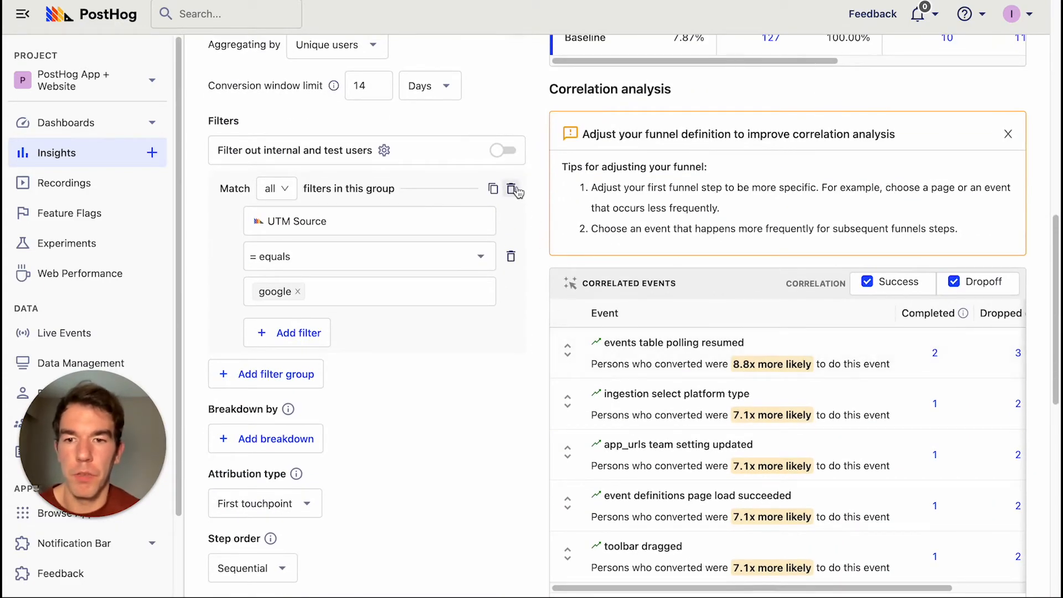
{"action": "left_click", "coordinate": [514, 189]}
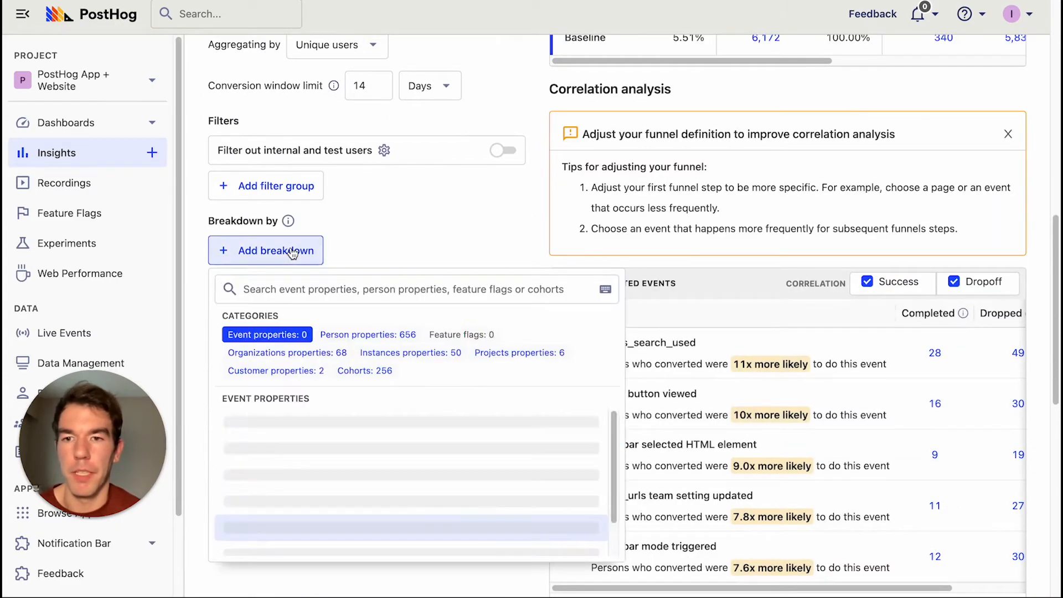
{"action": "type", "text": "con"}
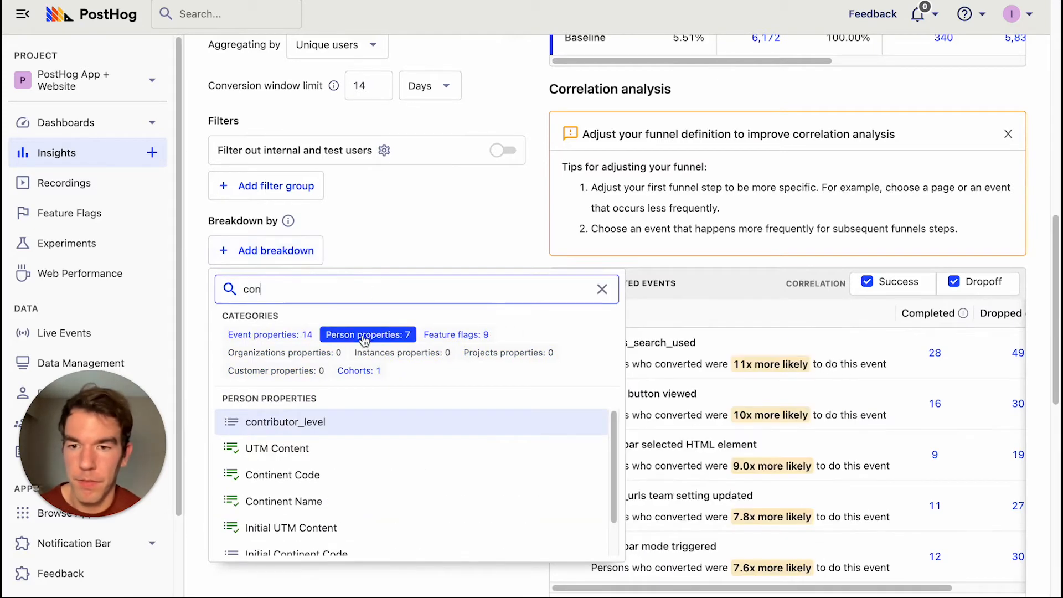
{"action": "mouse_move", "coordinate": [292, 528]}
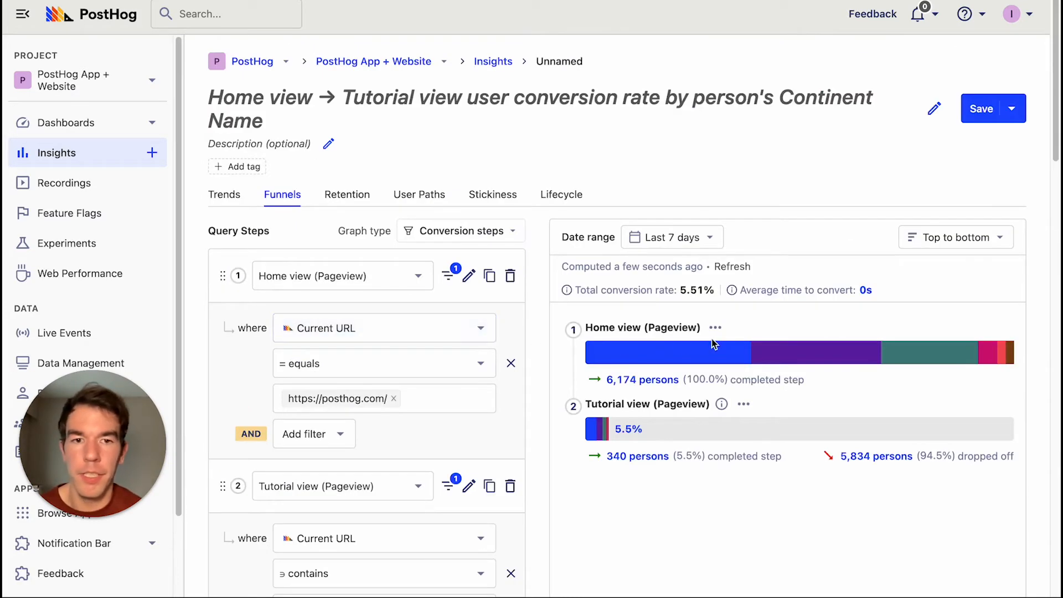
Step: Switch the funnel layout from Top to bottom to Left to right
{"action": "scroll", "scroll_direction": "down", "scroll_amount": 3}
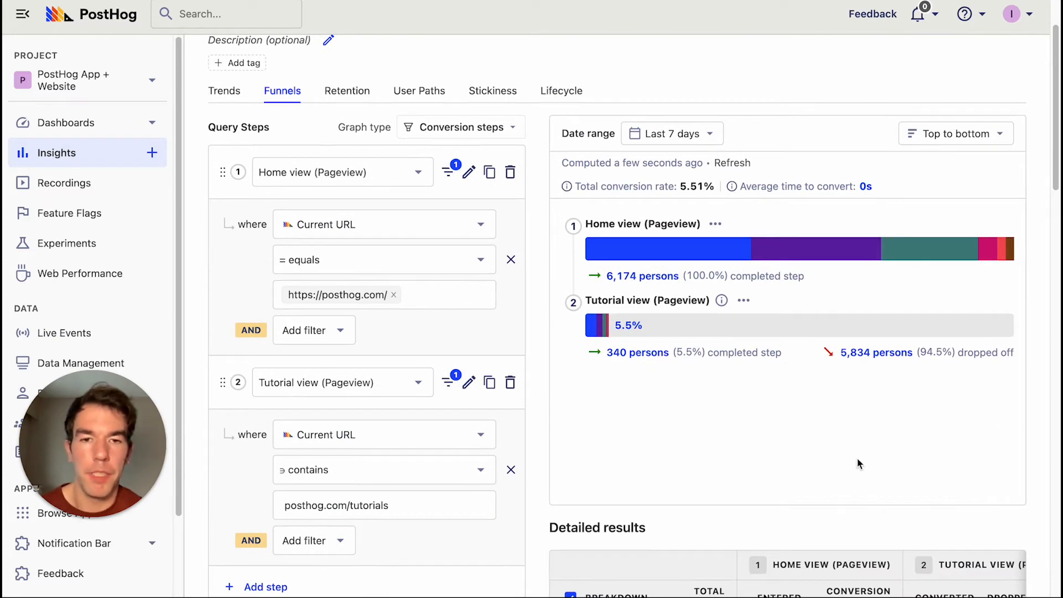
{"action": "mouse_move", "coordinate": [847, 522]}
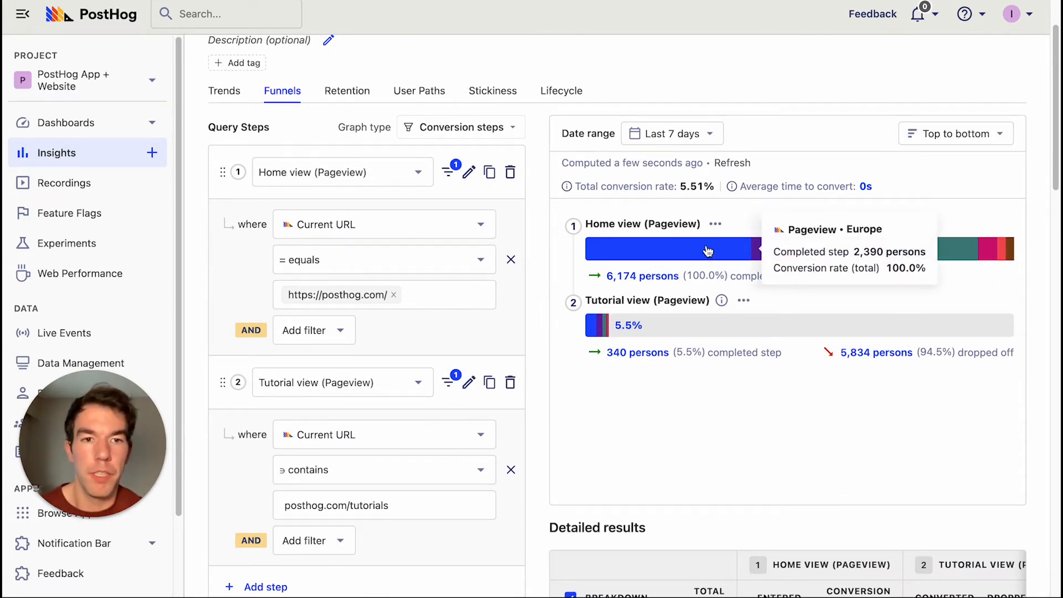
{"action": "mouse_move", "coordinate": [838, 248]}
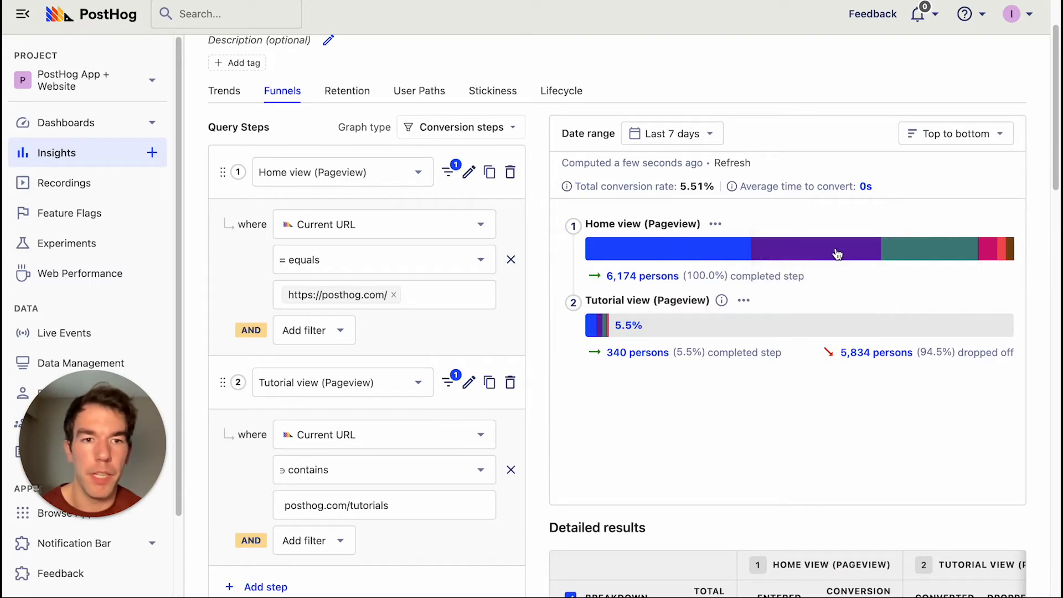
{"action": "left_click", "coordinate": [955, 134]}
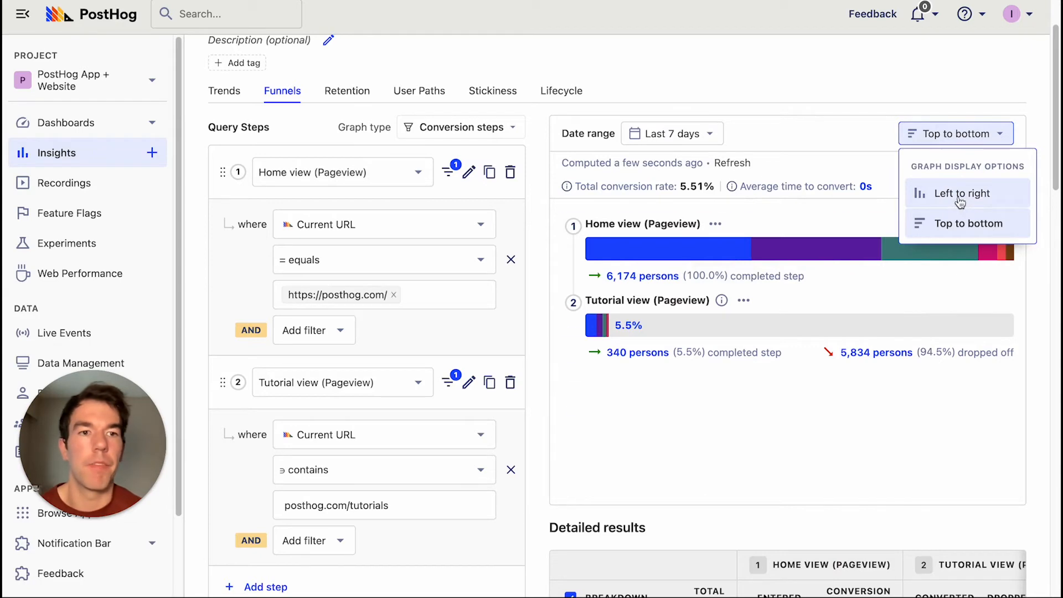
{"action": "left_click", "coordinate": [960, 194]}
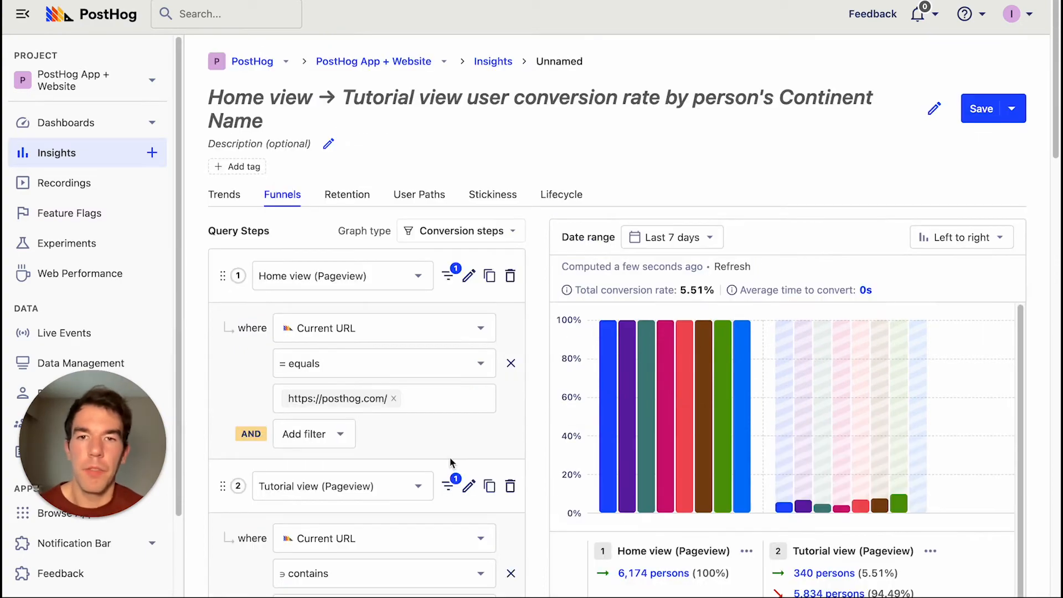
{"action": "mouse_move", "coordinate": [454, 450]}
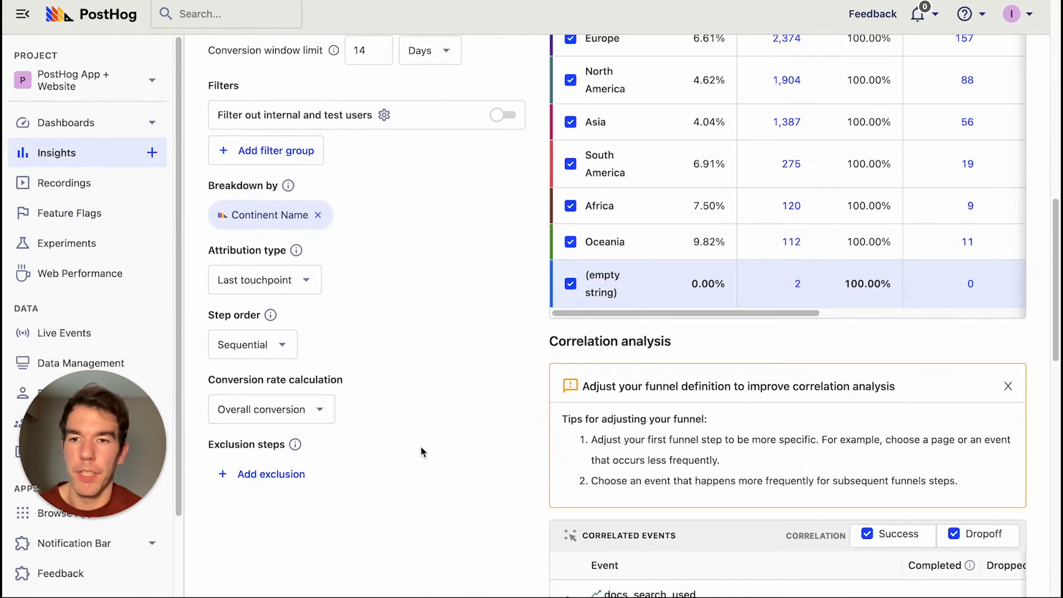
{"action": "mouse_move", "coordinate": [309, 346]}
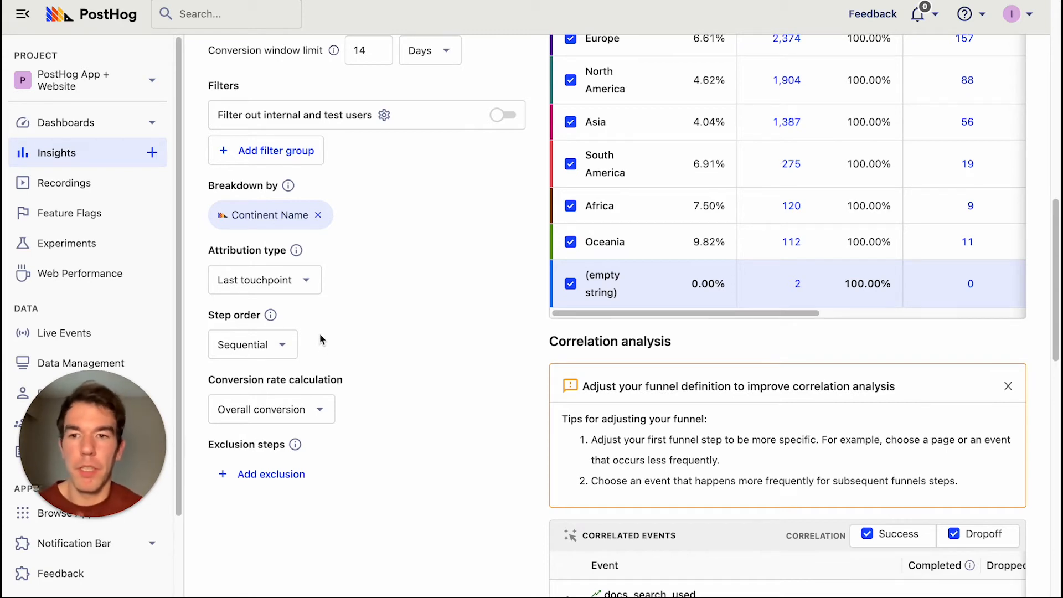
Step: Set the funnel's Step order to Strict order
{"action": "left_click", "coordinate": [252, 345]}
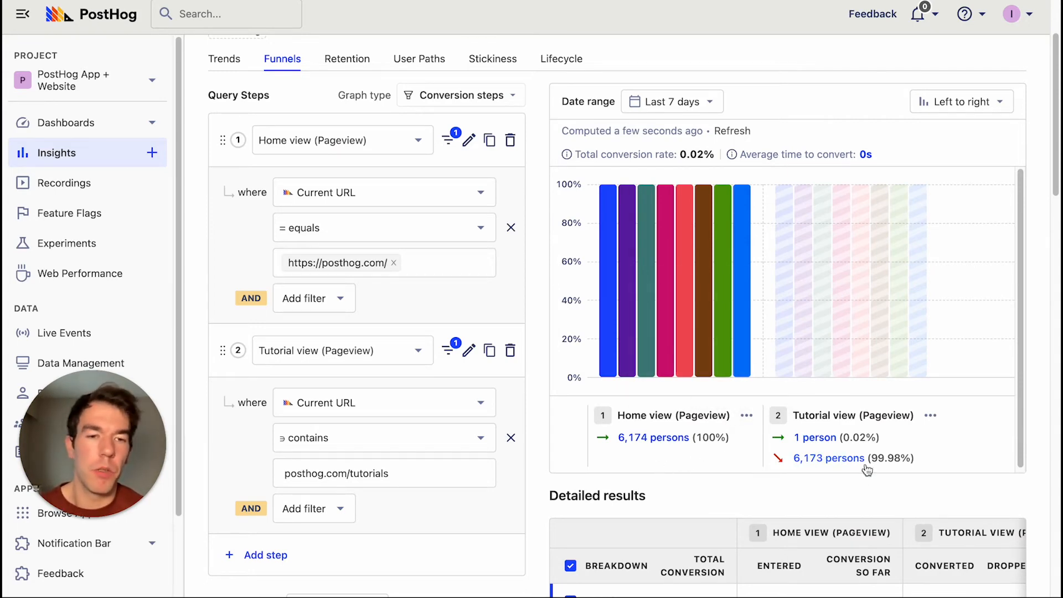
{"action": "mouse_move", "coordinate": [736, 347]}
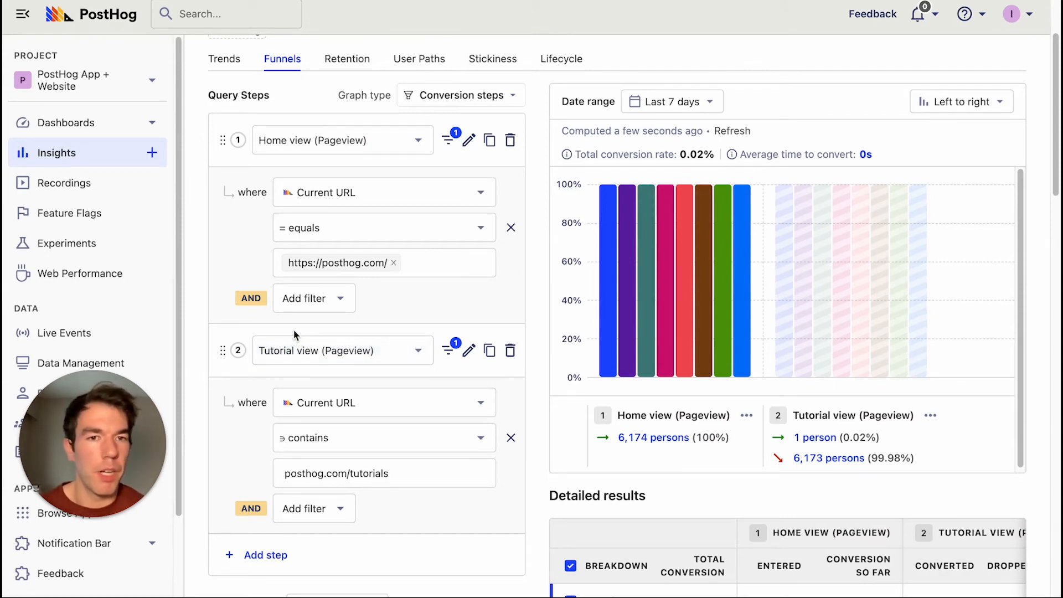
Step: Restore Sequential step order and calculate conversion relative to the previous step
{"action": "scroll", "scroll_direction": "down", "scroll_amount": 3}
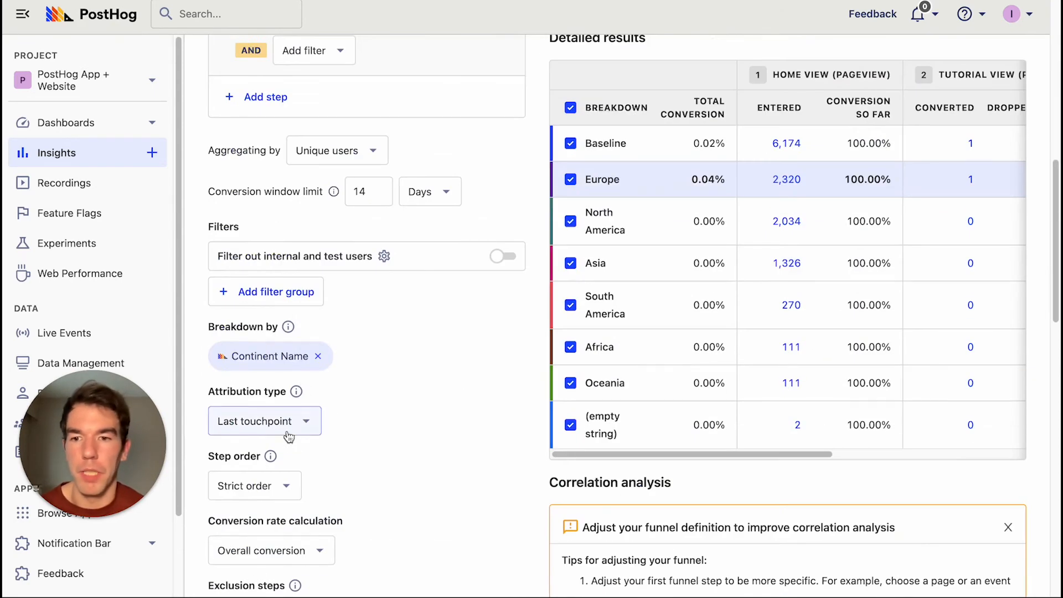
{"action": "left_click", "coordinate": [255, 397]}
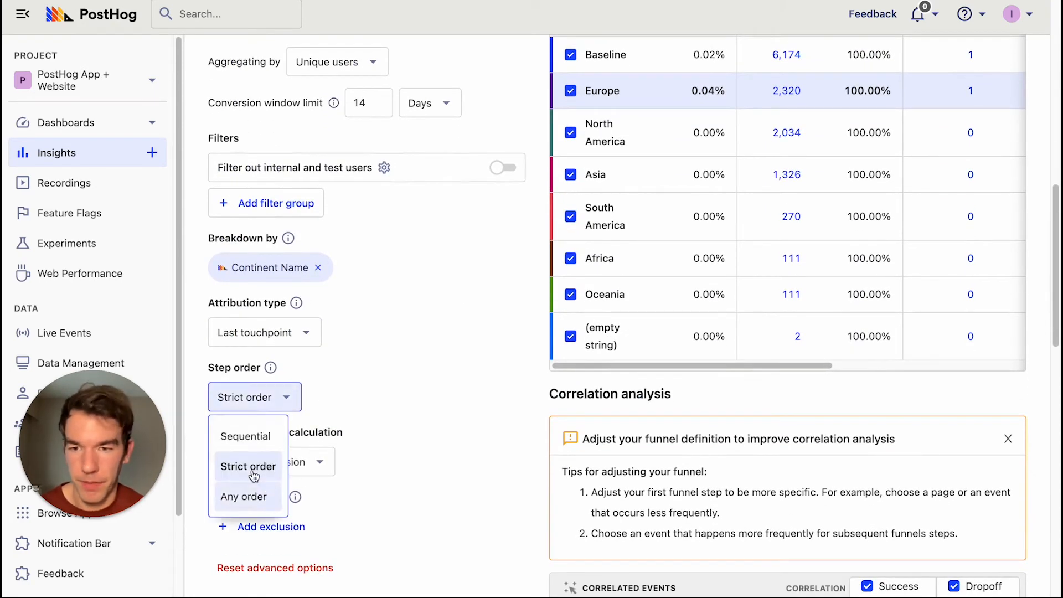
{"action": "left_click", "coordinate": [247, 436]}
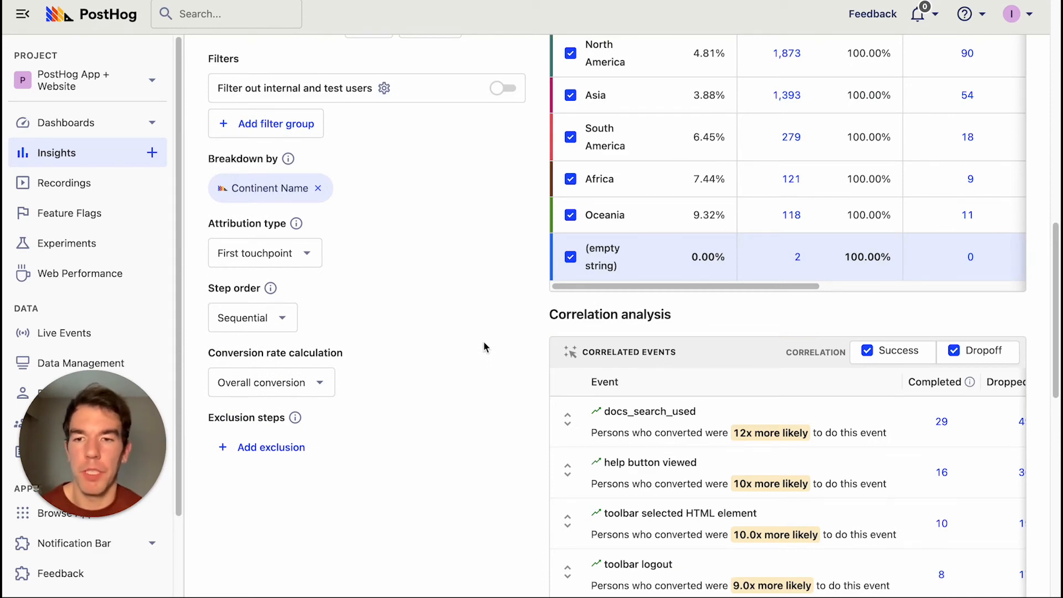
{"action": "mouse_move", "coordinate": [502, 333]}
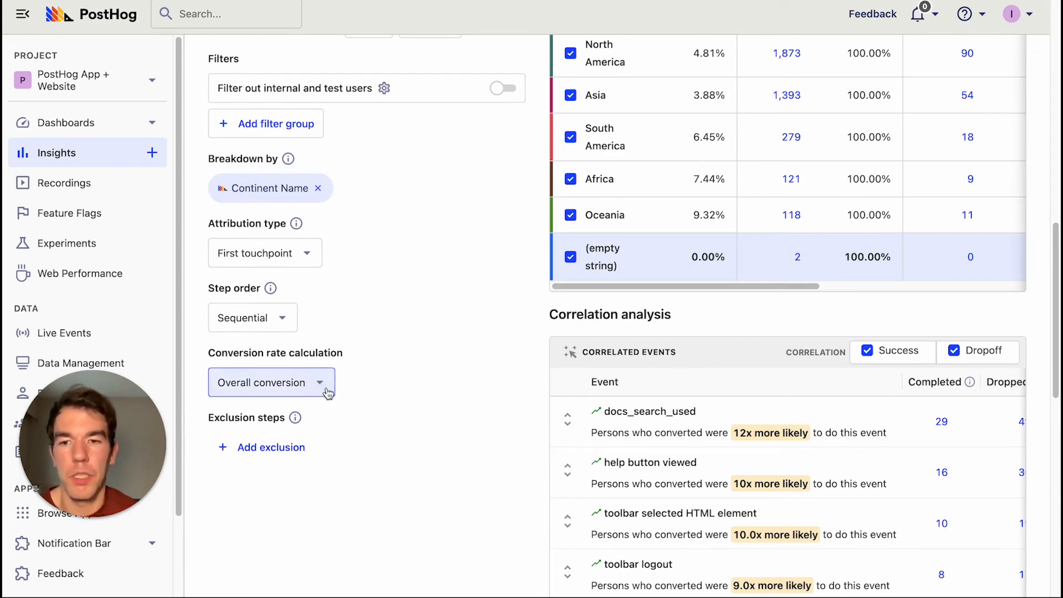
{"action": "left_click", "coordinate": [270, 382]}
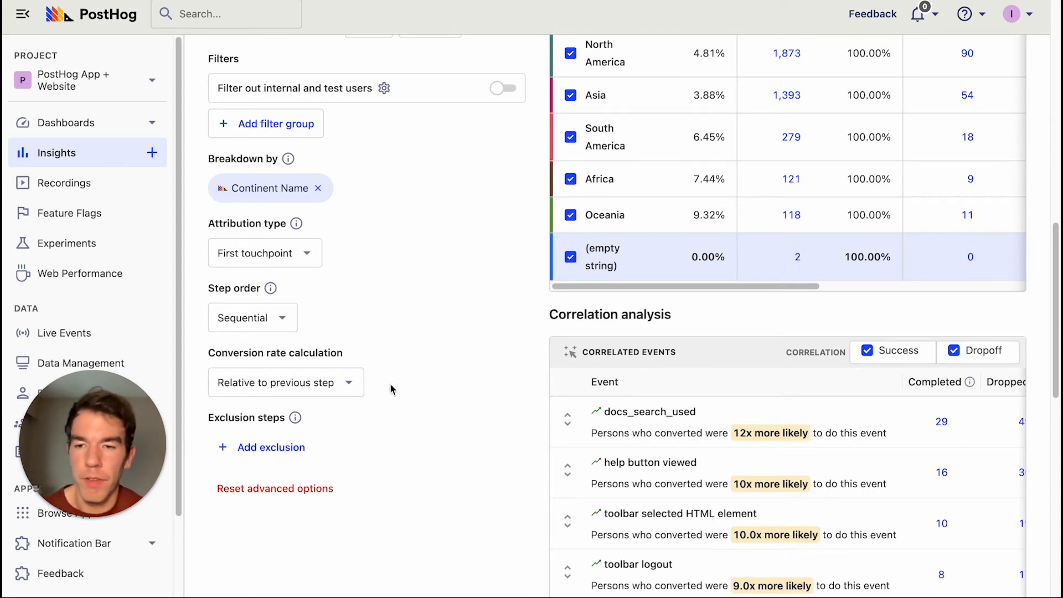
{"action": "mouse_move", "coordinate": [342, 452]}
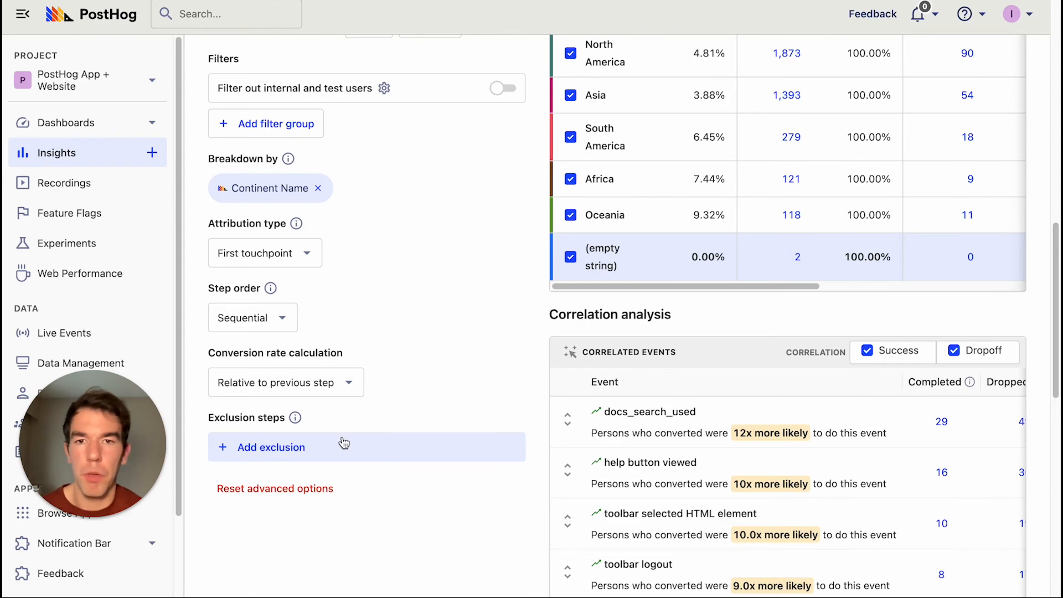
{"action": "mouse_move", "coordinate": [351, 444]}
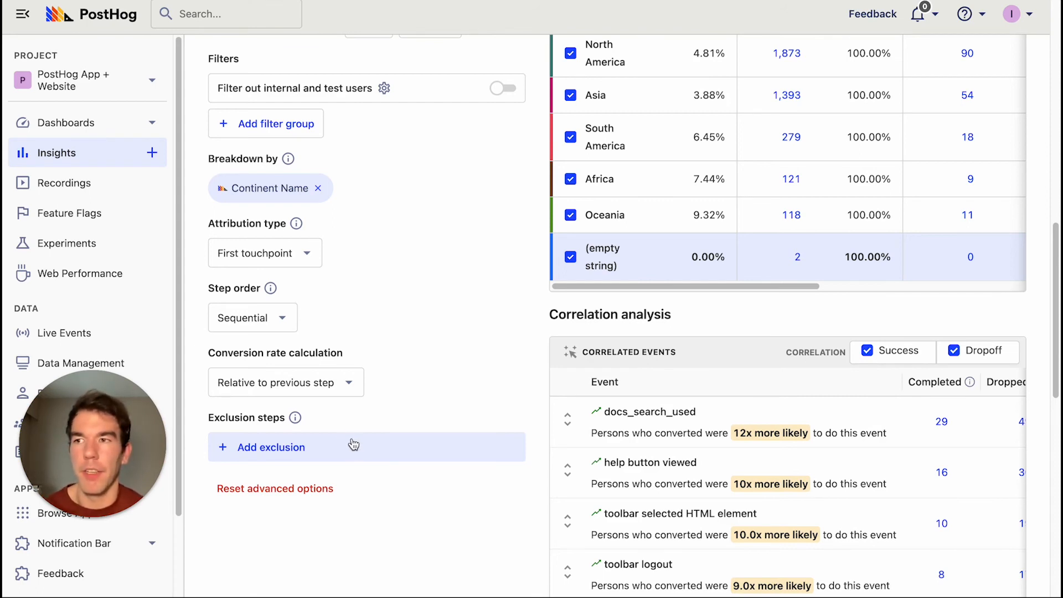